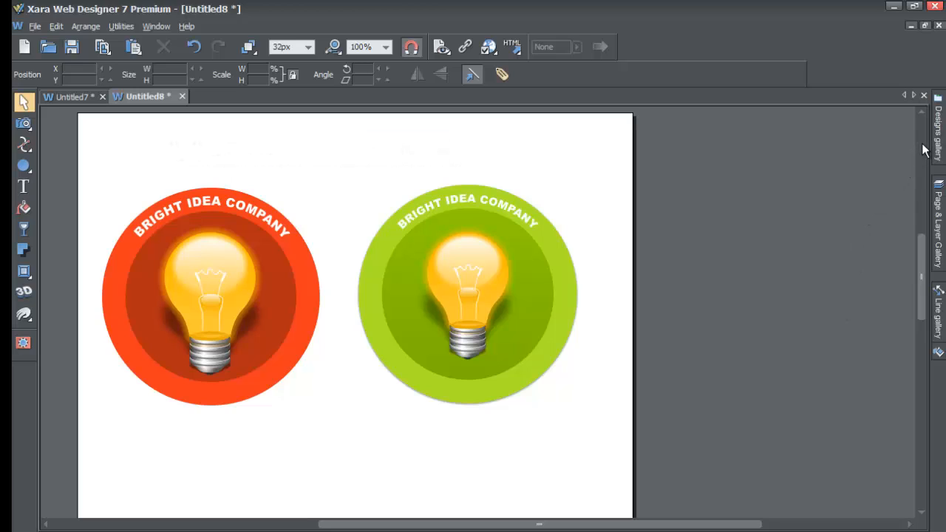
{"action": "mouse_move", "coordinate": [131, 47]}
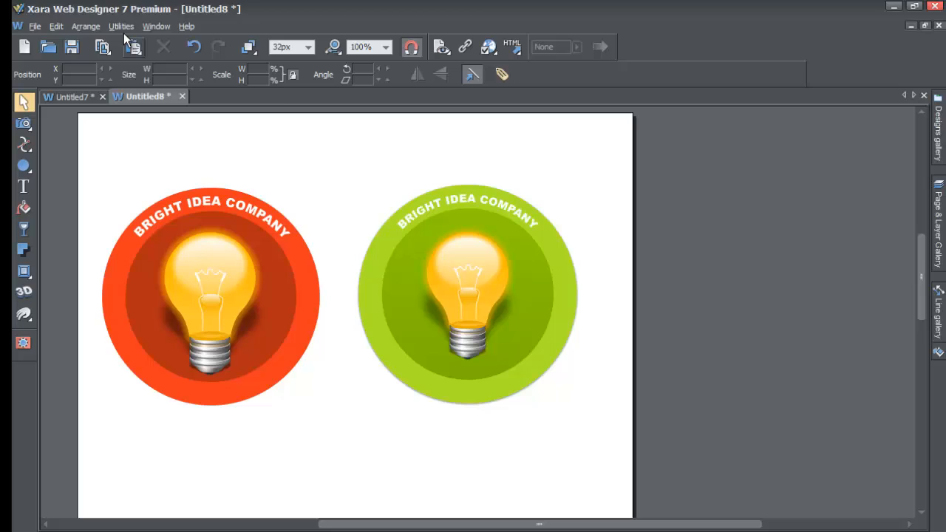
Step: Open the Designs Gallery from the Utilities > Galleries menu beside the light bulb logos
{"action": "left_click", "coordinate": [122, 27]}
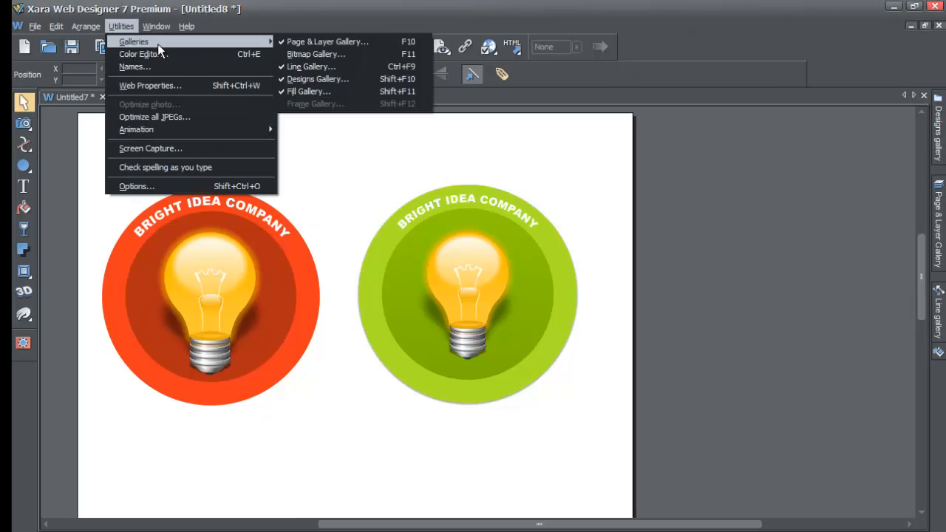
{"action": "mouse_move", "coordinate": [318, 79]}
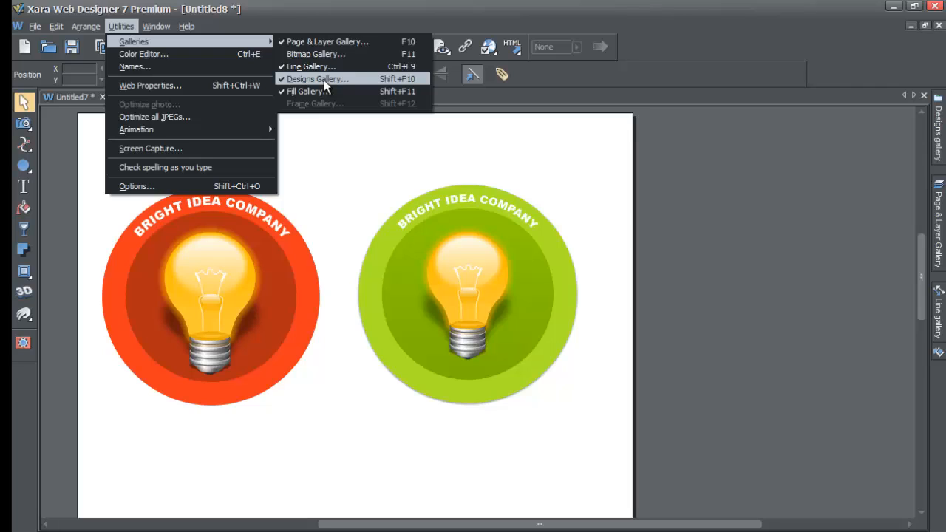
{"action": "mouse_move", "coordinate": [308, 86]}
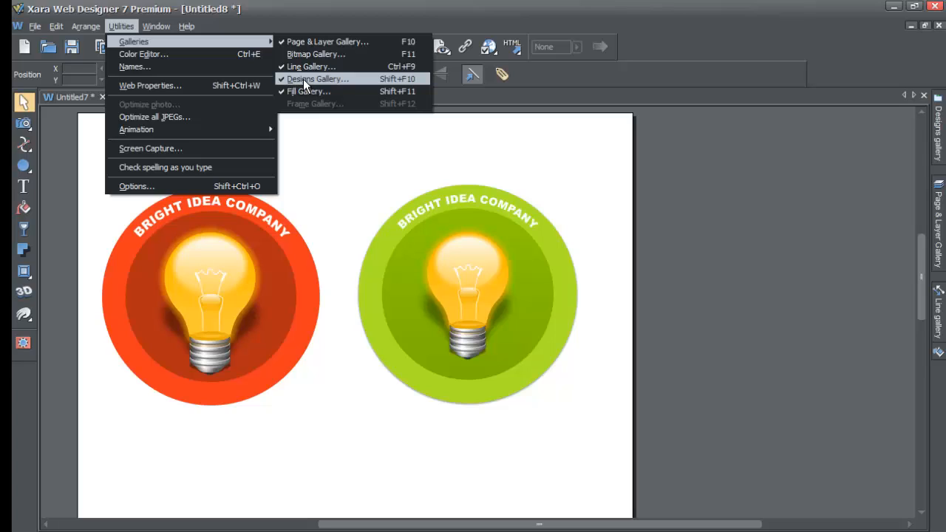
{"action": "mouse_move", "coordinate": [325, 90]}
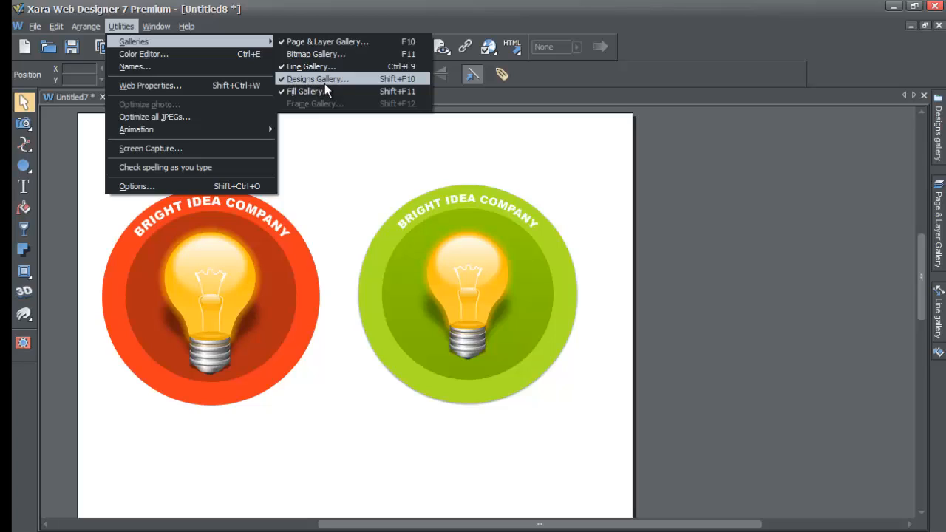
{"action": "left_click", "coordinate": [316, 78]}
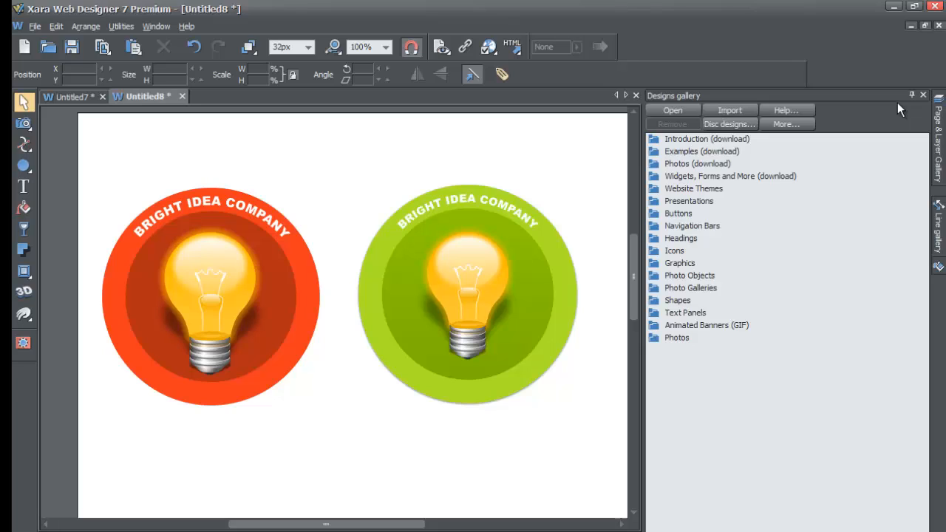
{"action": "mouse_move", "coordinate": [854, 172]}
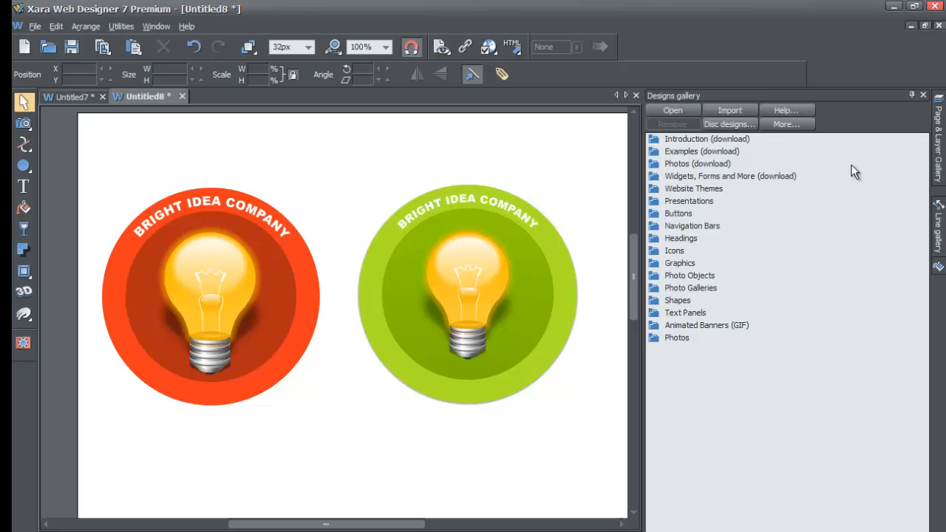
{"action": "mouse_move", "coordinate": [830, 199]}
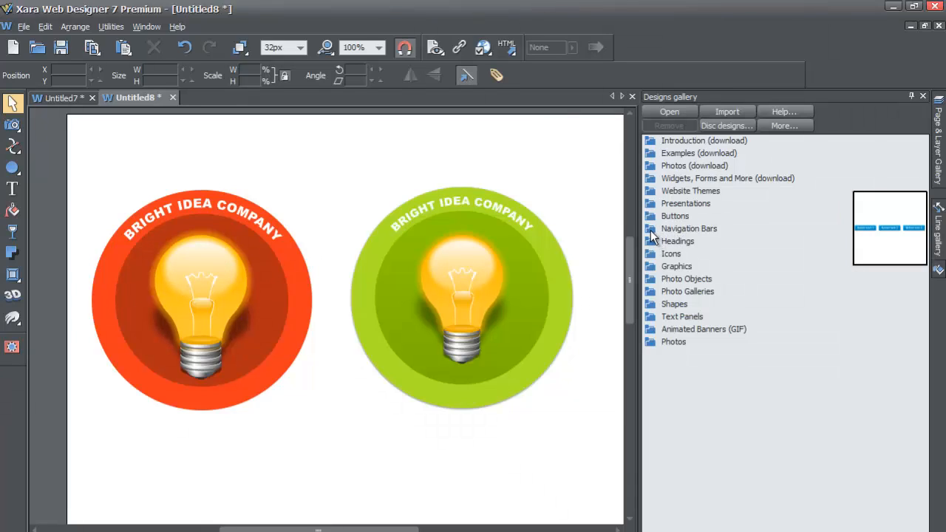
Step: Expand the Navigation Bars folder and scroll to the Rounded, Round End and Satin Sheen designs
{"action": "left_click", "coordinate": [689, 227]}
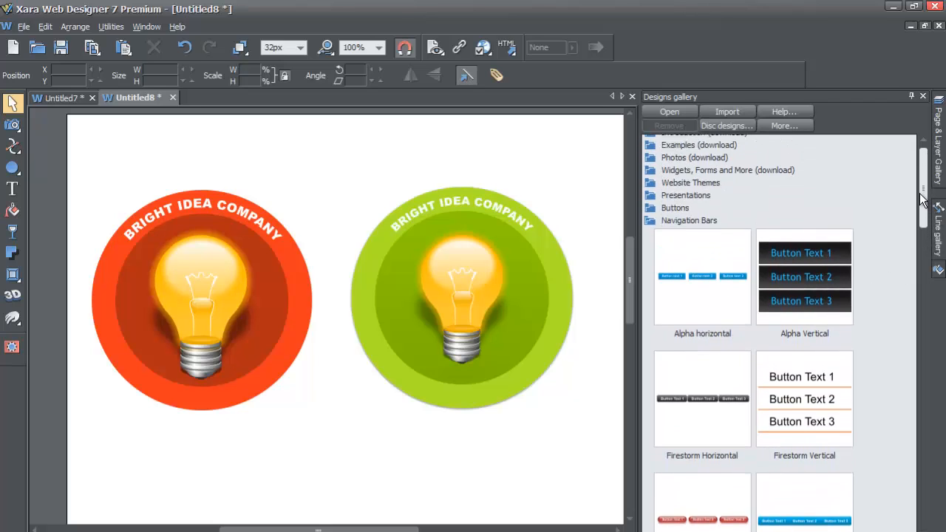
{"action": "scroll", "scroll_direction": "down", "scroll_amount": 3}
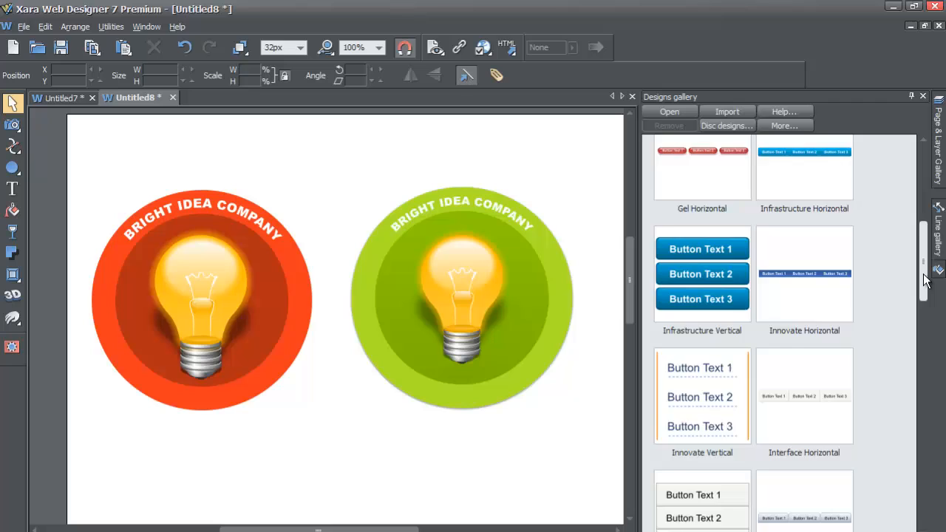
{"action": "scroll", "scroll_direction": "down", "scroll_amount": 3}
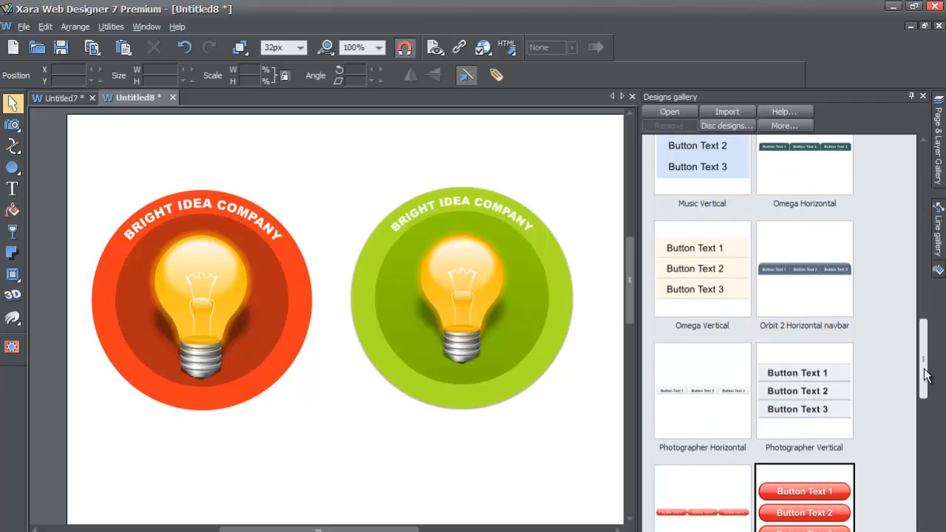
{"action": "scroll", "scroll_direction": "down", "scroll_amount": 3}
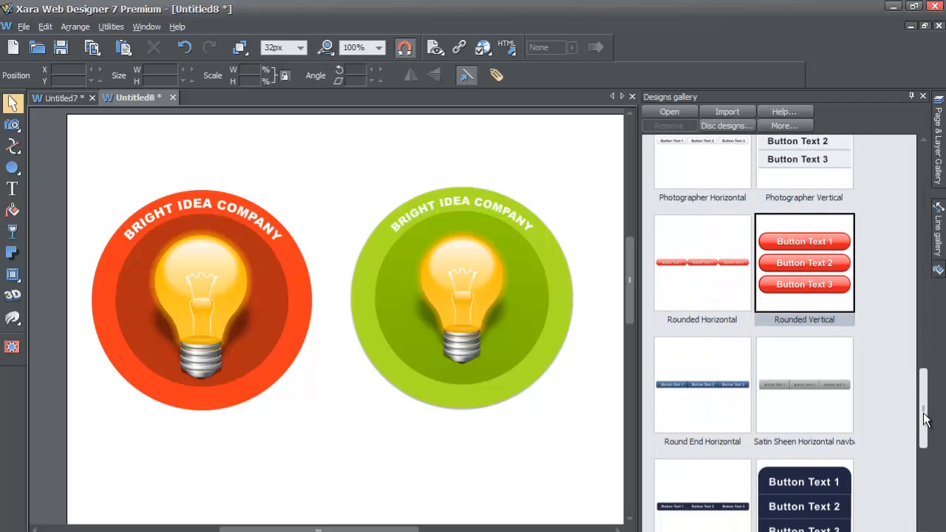
{"action": "scroll", "scroll_direction": "down", "scroll_amount": 3}
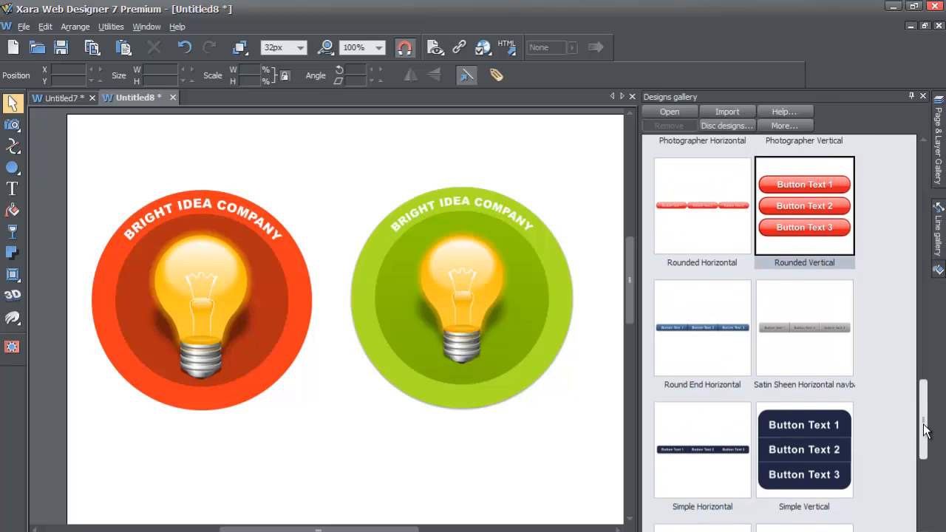
{"action": "mouse_move", "coordinate": [819, 396]}
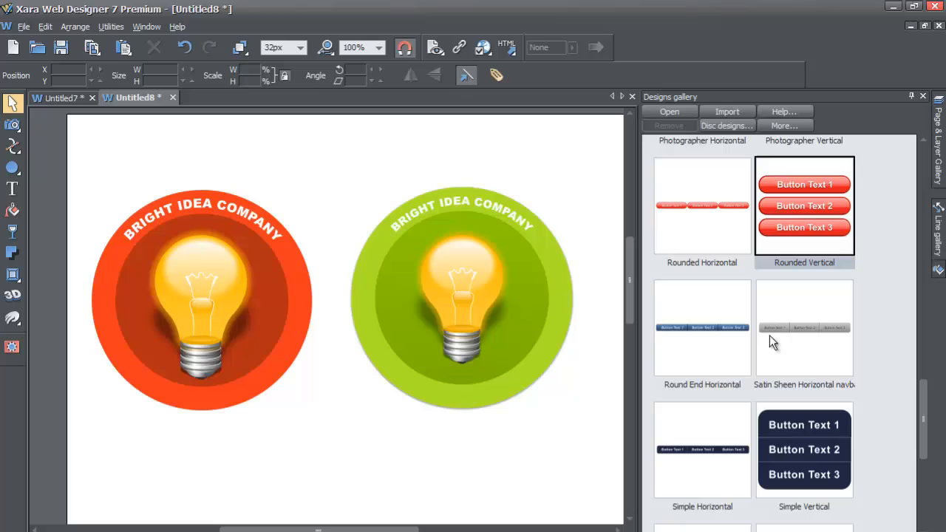
{"action": "mouse_move", "coordinate": [789, 334]}
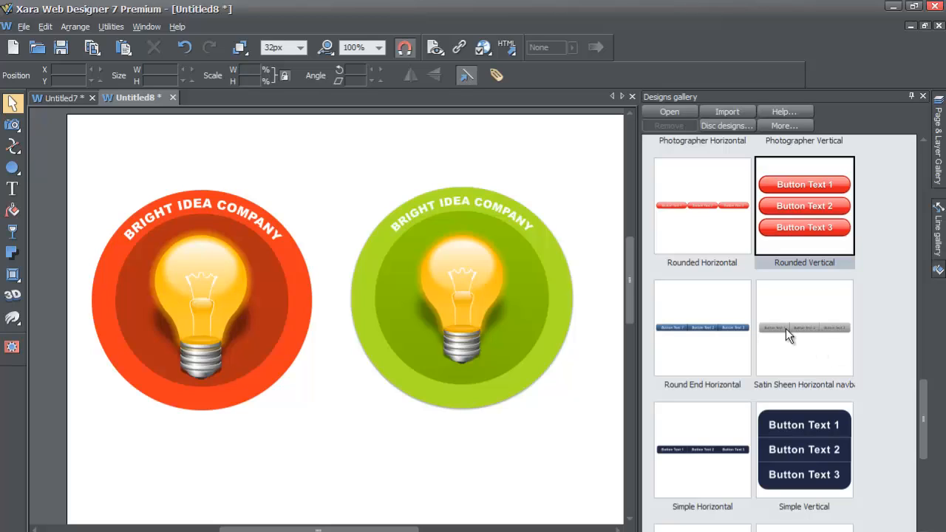
{"action": "scroll", "scroll_direction": "down", "scroll_amount": 3}
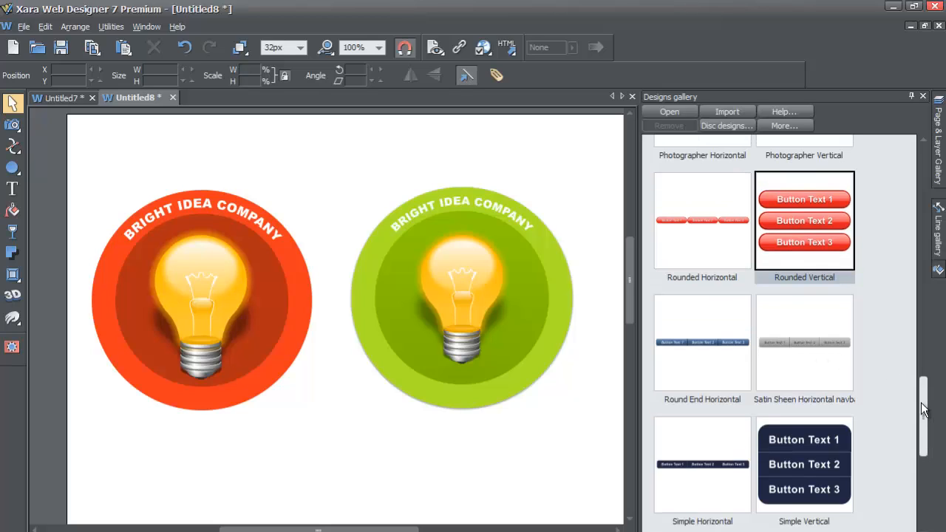
{"action": "mouse_move", "coordinate": [811, 355]}
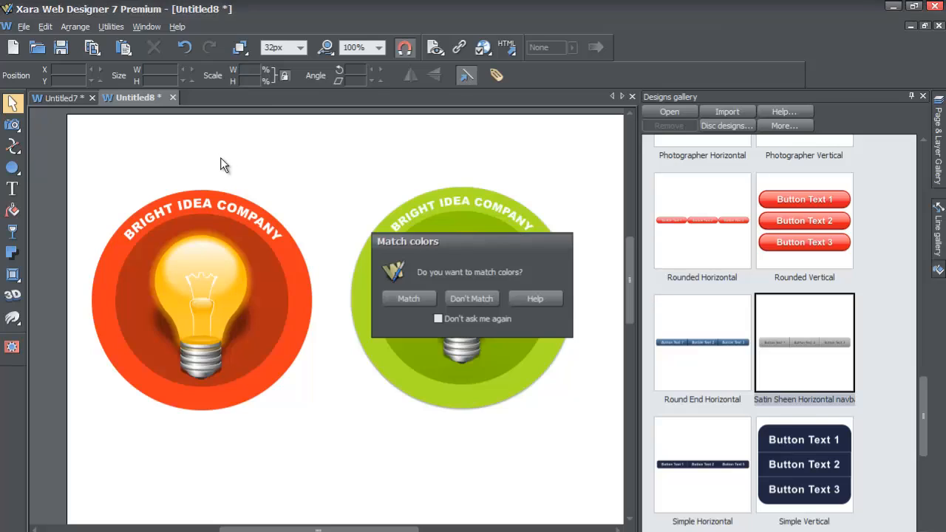
{"action": "mouse_move", "coordinate": [472, 290]}
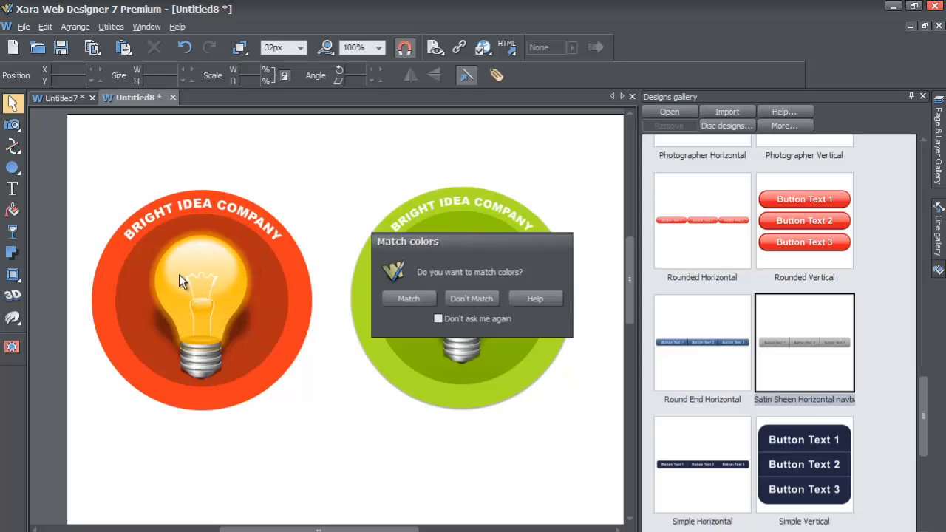
{"action": "mouse_move", "coordinate": [224, 293]}
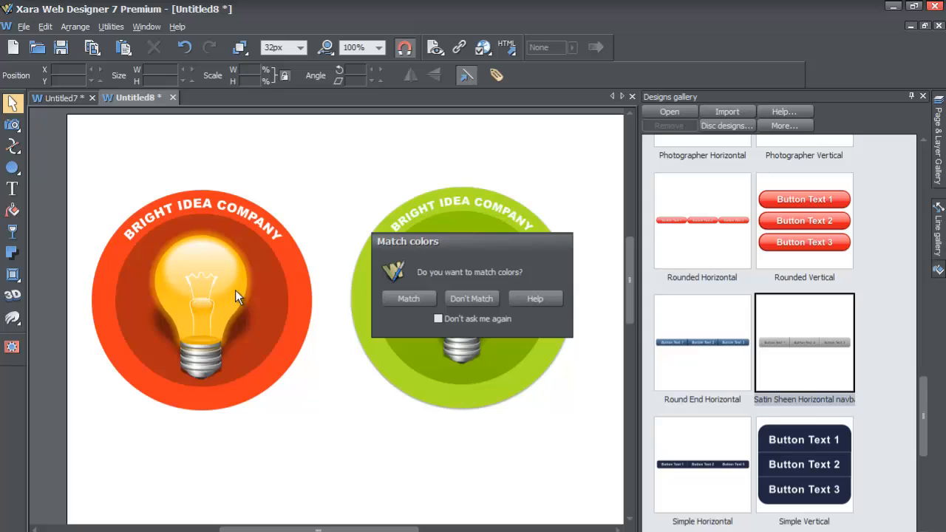
{"action": "mouse_move", "coordinate": [272, 288]}
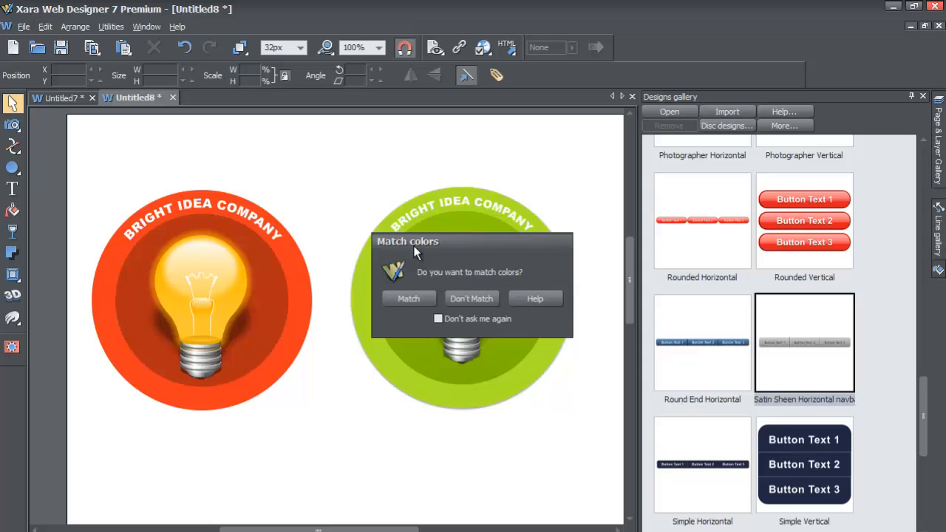
{"action": "mouse_move", "coordinate": [438, 258]}
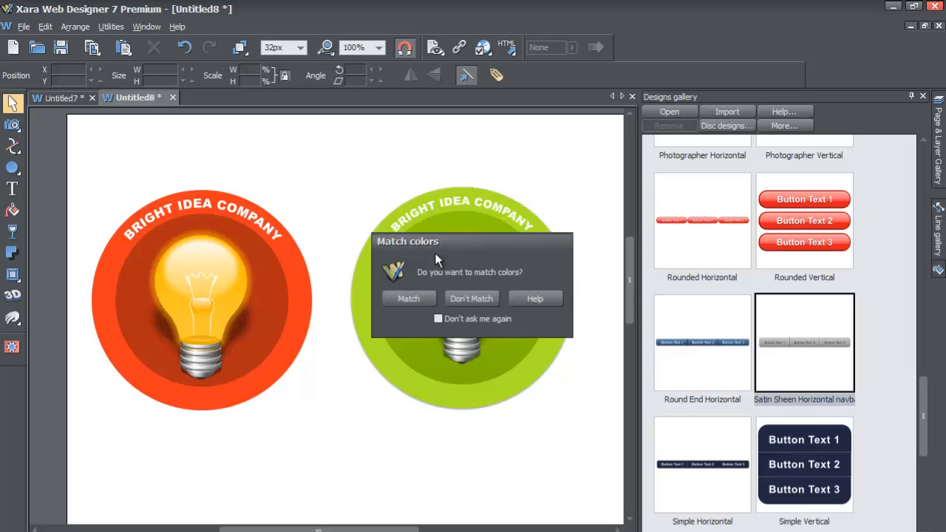
{"action": "mouse_move", "coordinate": [227, 269]}
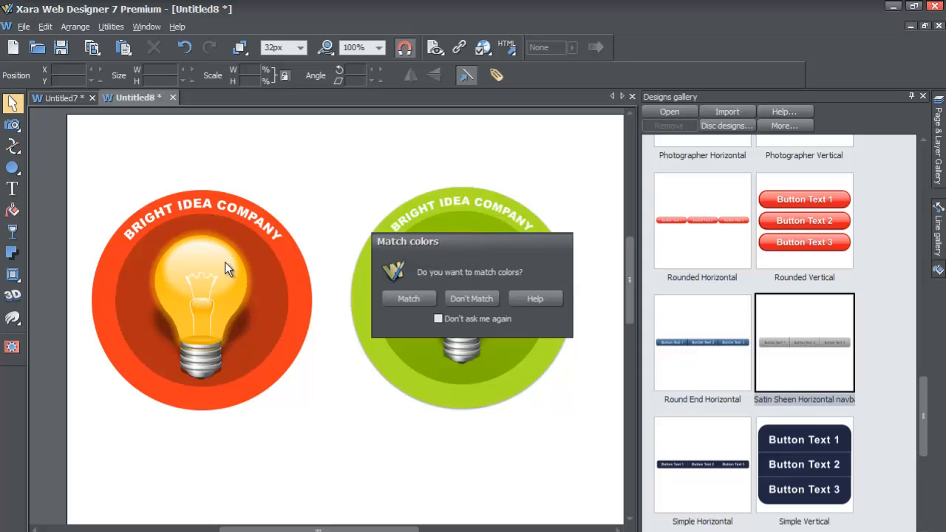
{"action": "mouse_move", "coordinate": [437, 251]}
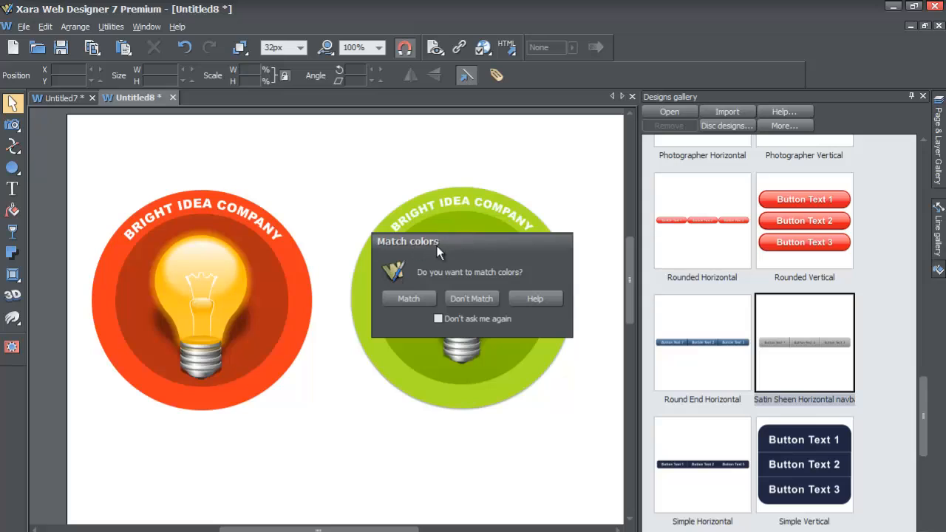
{"action": "mouse_move", "coordinate": [502, 288]}
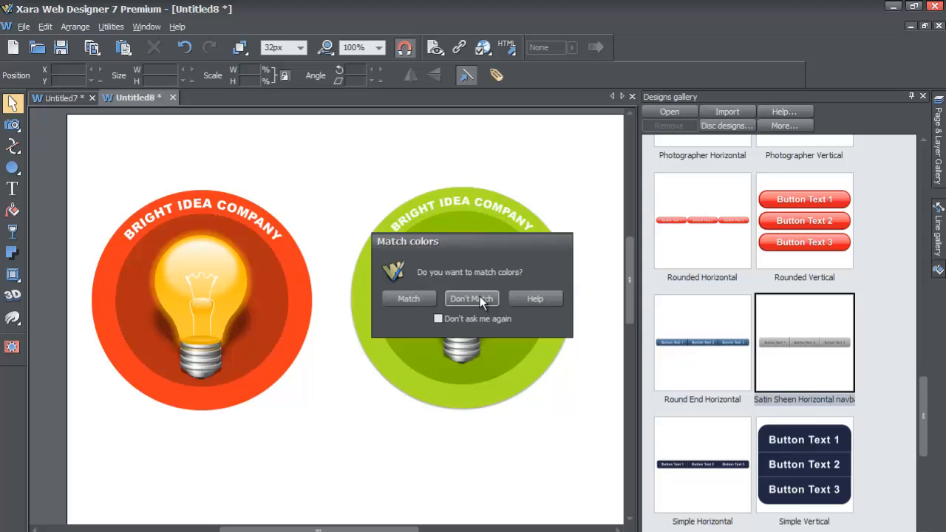
{"action": "mouse_move", "coordinate": [491, 311]}
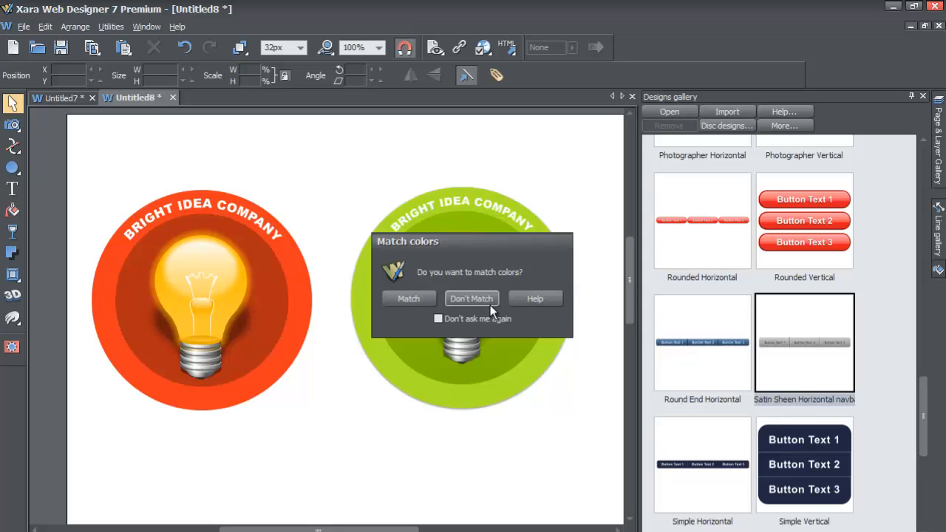
Step: Answer Don't Match so the Satin Sheen Horizontal navbar keeps its original gray colours
{"action": "left_click", "coordinate": [470, 298]}
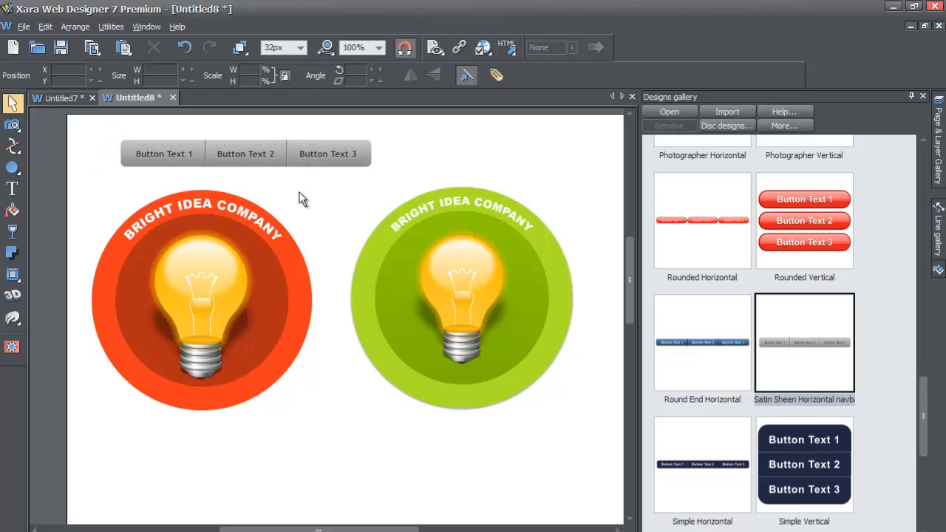
Step: Open the Navigation Bar Properties dialog for the gray Satin Sheen bar
{"action": "double_click", "coordinate": [245, 153]}
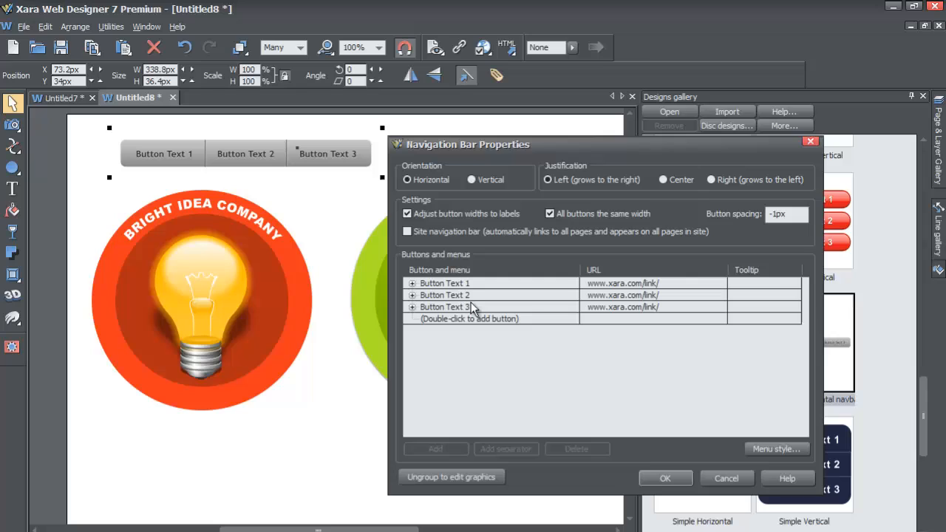
{"action": "mouse_move", "coordinate": [451, 288]}
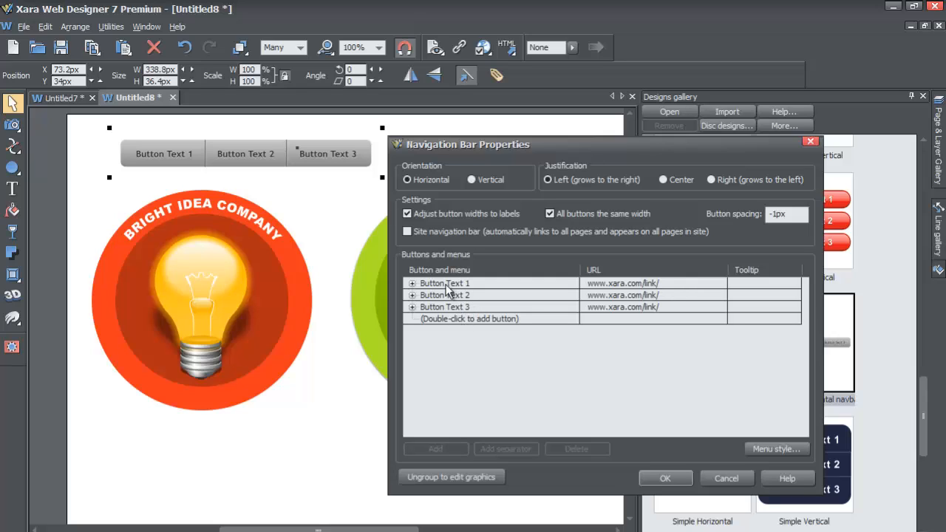
{"action": "mouse_move", "coordinate": [455, 325]}
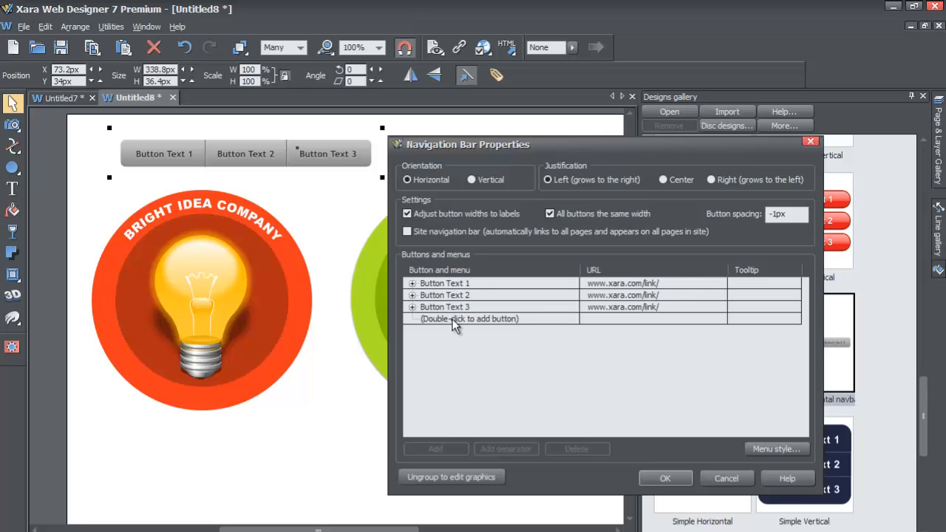
Step: Add a fourth and fifth 'New button' to the navigation bar and move the dialog aside
{"action": "double_click", "coordinate": [468, 319]}
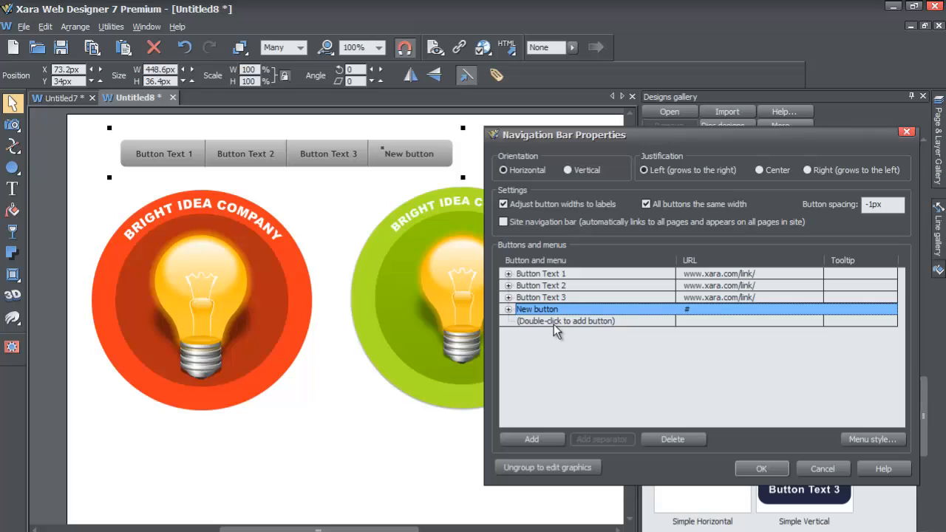
{"action": "double_click", "coordinate": [564, 320]}
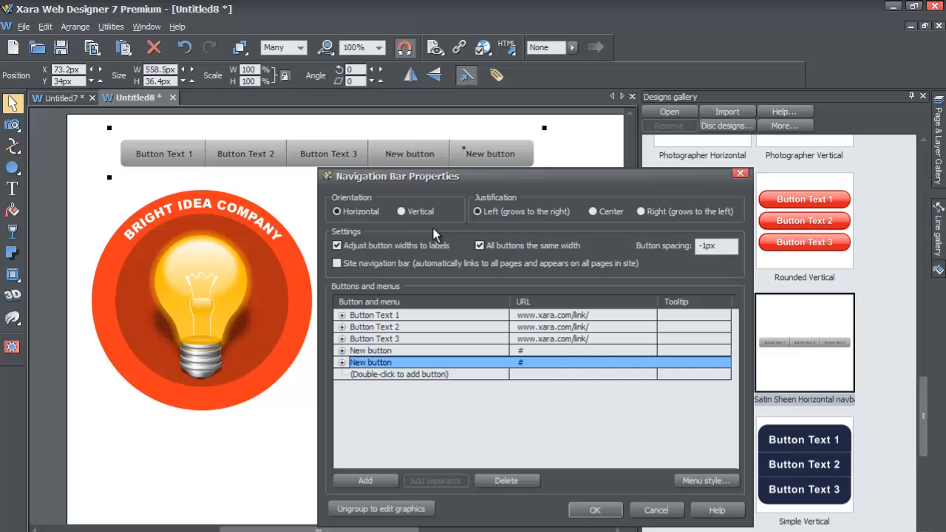
{"action": "mouse_move", "coordinate": [443, 224]}
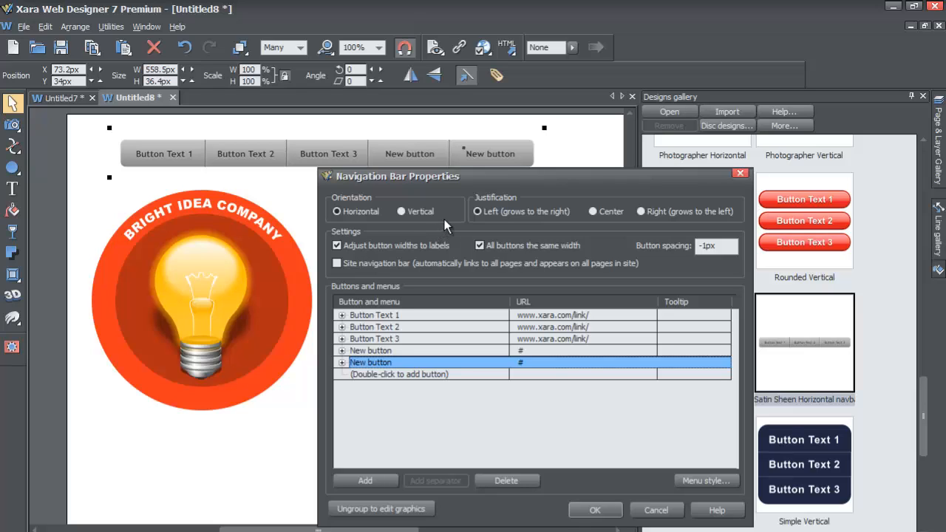
{"action": "mouse_move", "coordinate": [452, 216]}
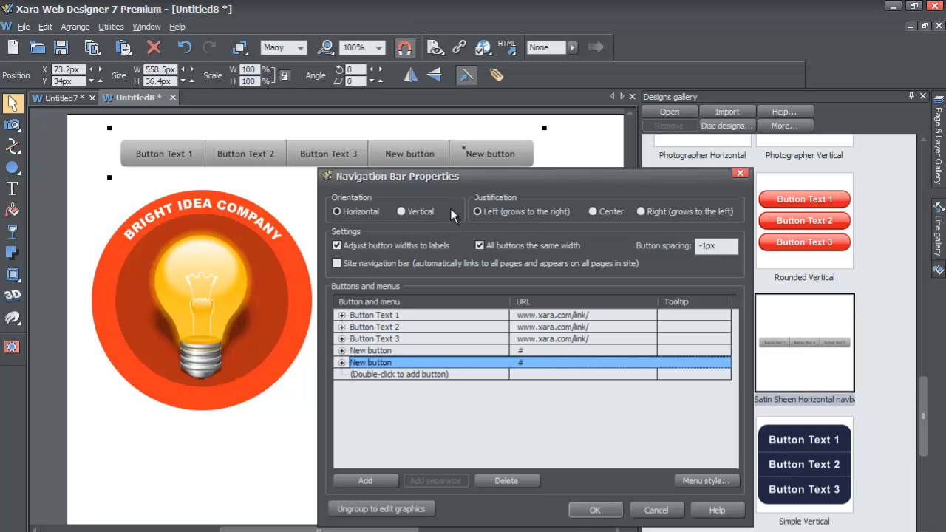
{"action": "left_click_drag", "start_coordinate": [397, 176], "coordinate": [259, 180]}
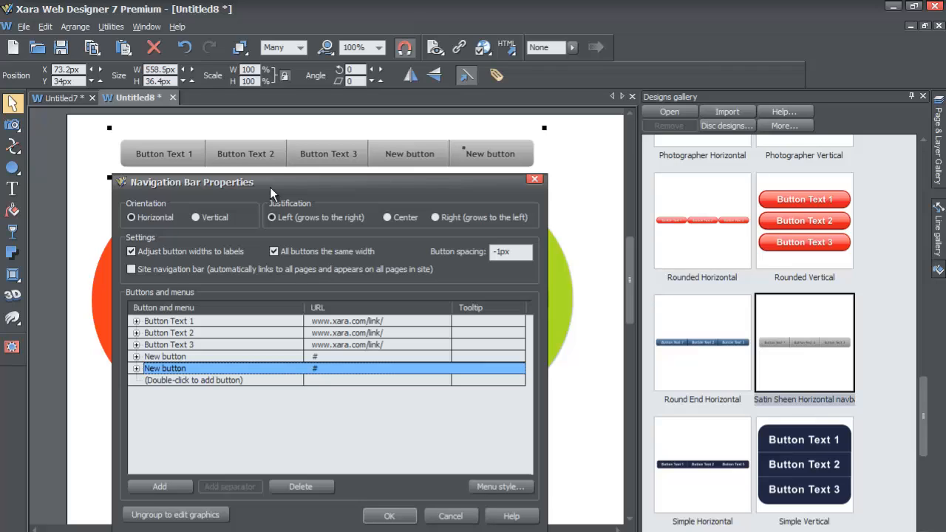
{"action": "mouse_move", "coordinate": [308, 198]}
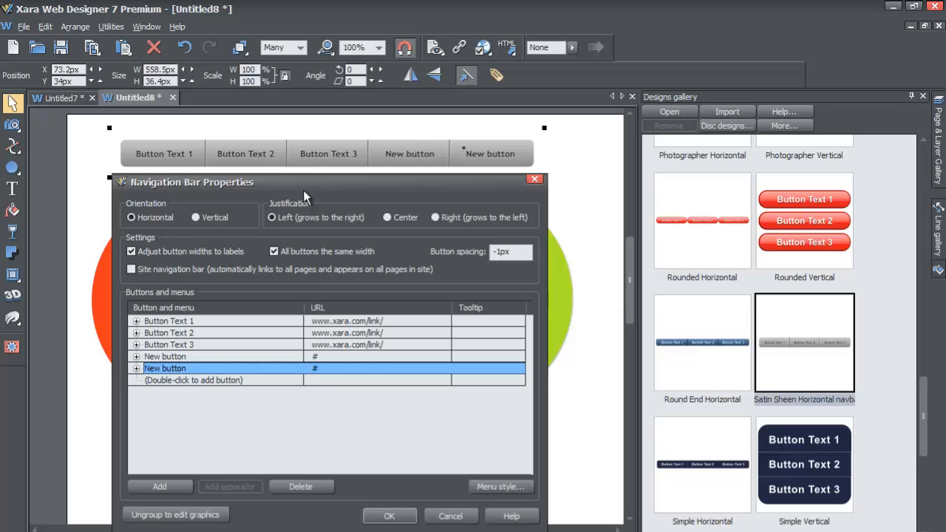
{"action": "mouse_move", "coordinate": [396, 495]}
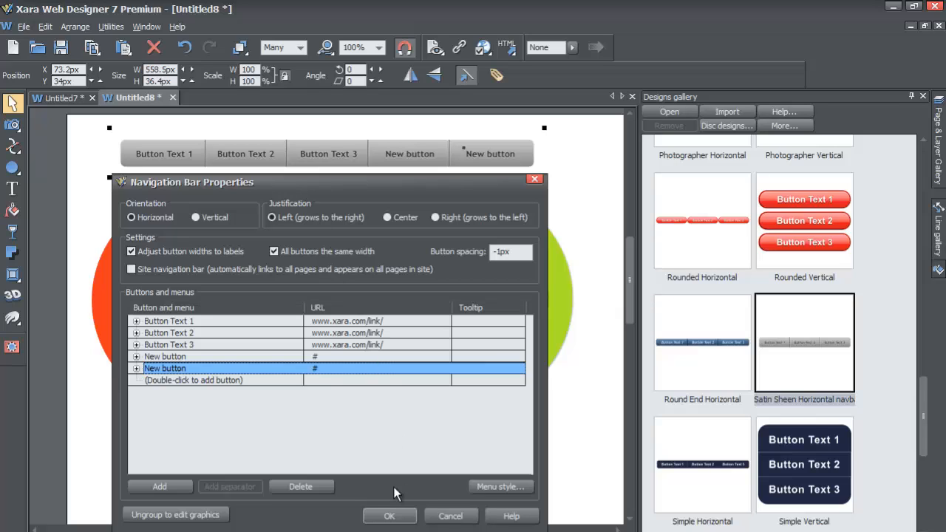
Step: Confirm the five-button bar with OK, nudge it into place and confirm its properties again
{"action": "left_click", "coordinate": [390, 516]}
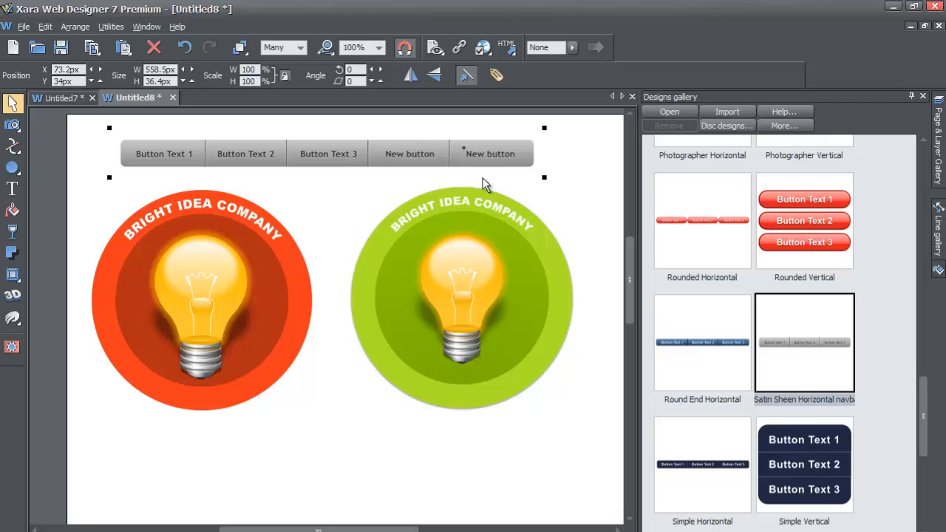
{"action": "mouse_move", "coordinate": [363, 303]}
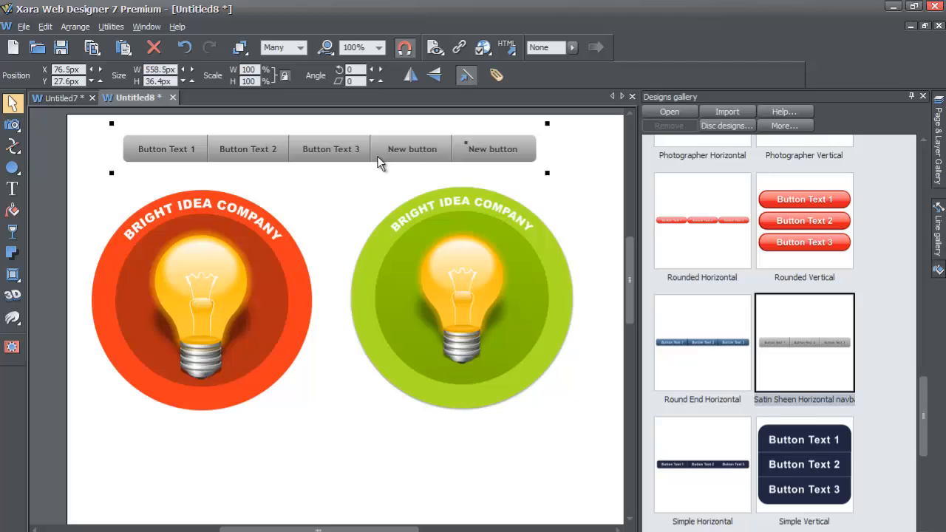
{"action": "mouse_move", "coordinate": [369, 161]}
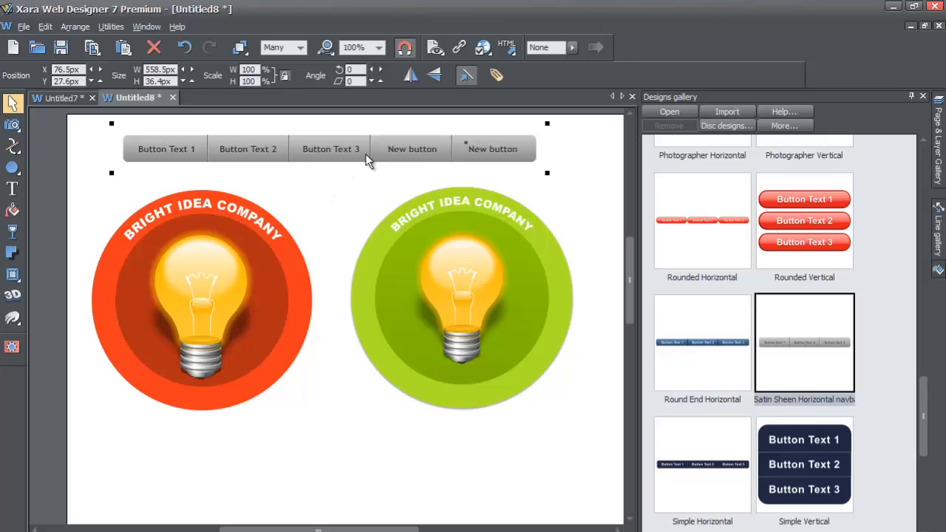
{"action": "mouse_move", "coordinate": [359, 174]}
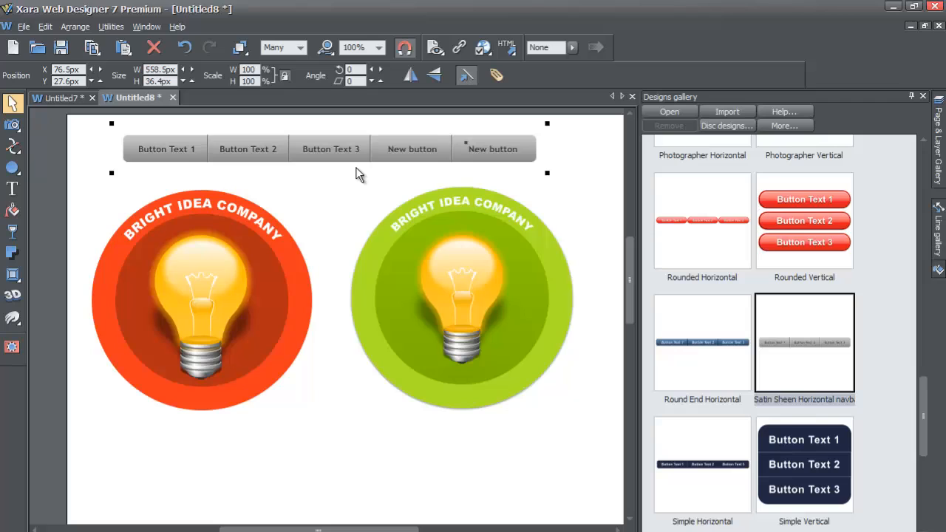
{"action": "mouse_move", "coordinate": [331, 156]}
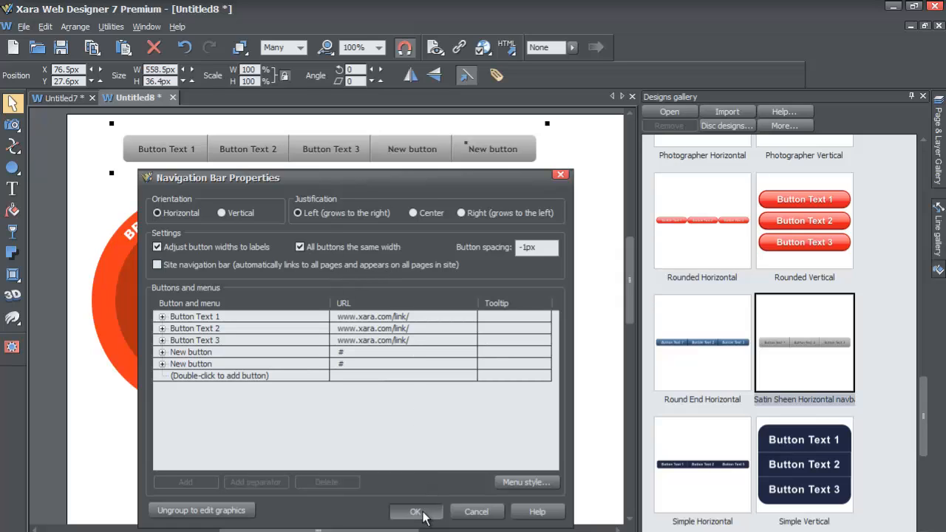
{"action": "left_click", "coordinate": [416, 512]}
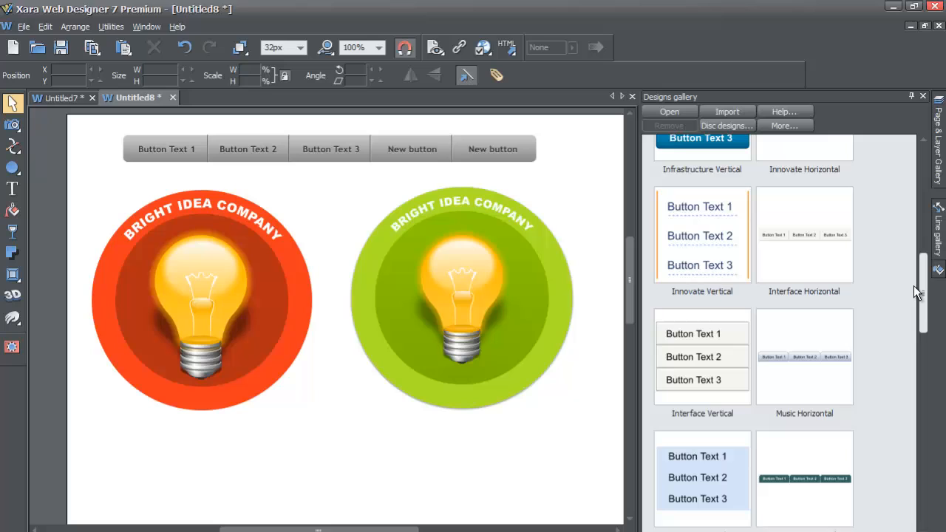
Step: Remove the five-button bar and scroll the Navigation Bars list down to the Gel Horizontal thumbnail
{"action": "scroll", "scroll_direction": "down", "scroll_amount": 3}
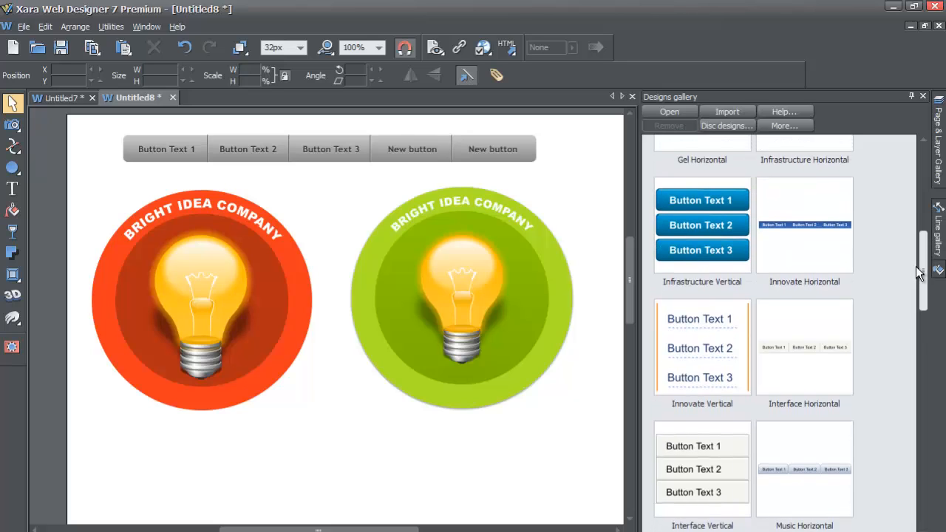
{"action": "scroll", "scroll_direction": "down", "scroll_amount": 3}
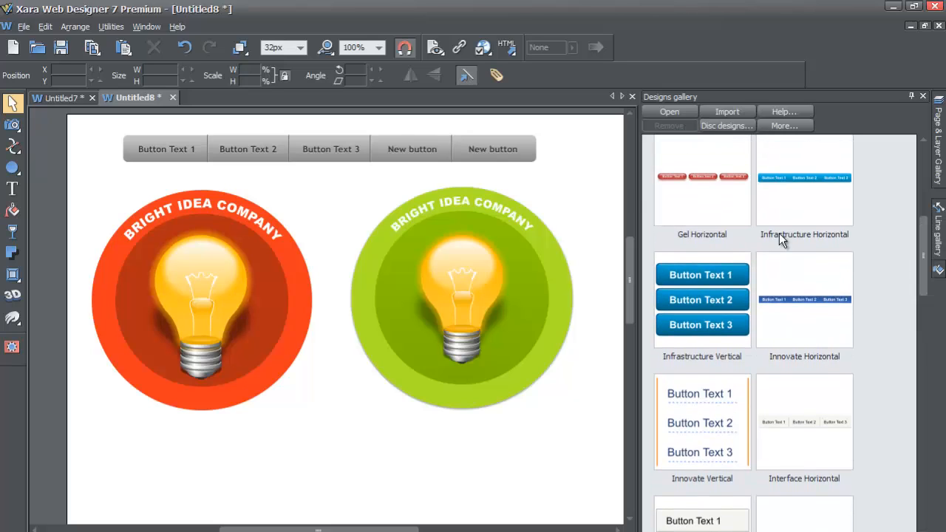
{"action": "left_click", "coordinate": [329, 148]}
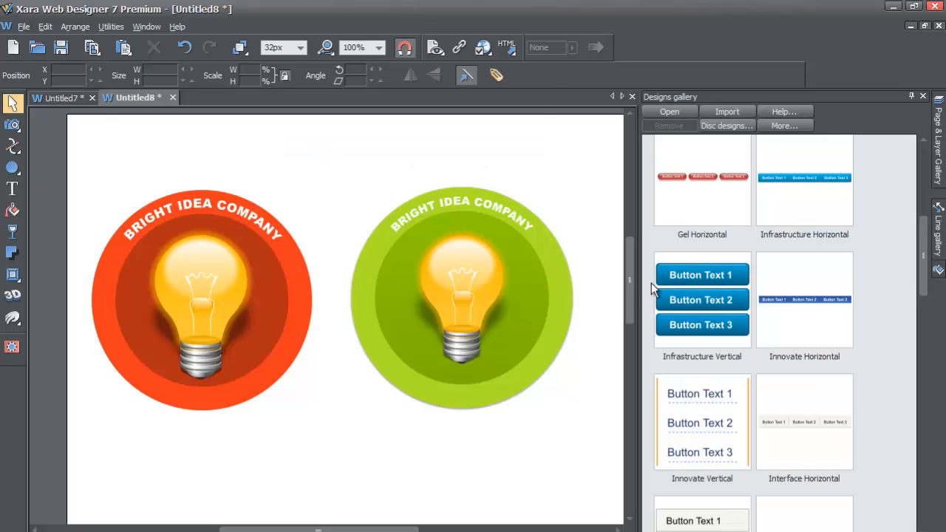
{"action": "scroll", "scroll_direction": "down", "scroll_amount": 3}
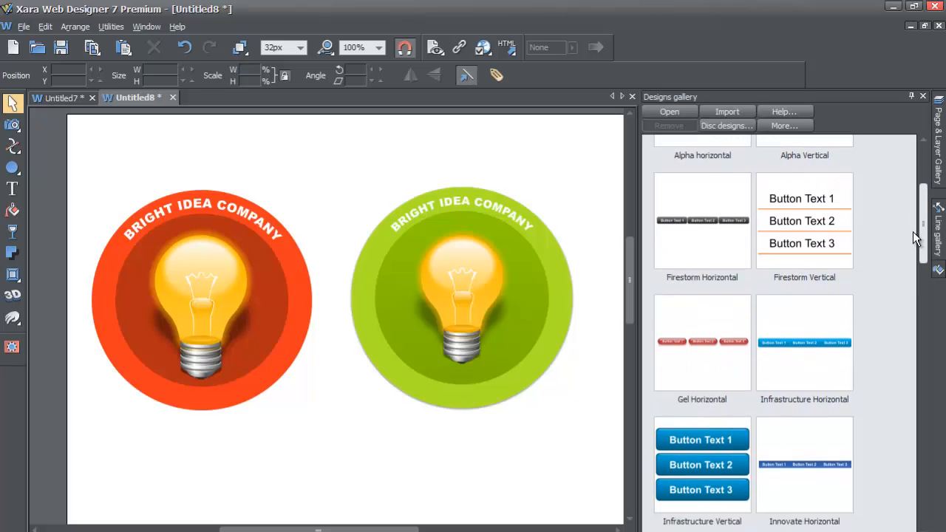
{"action": "scroll", "scroll_direction": "down", "scroll_amount": 3}
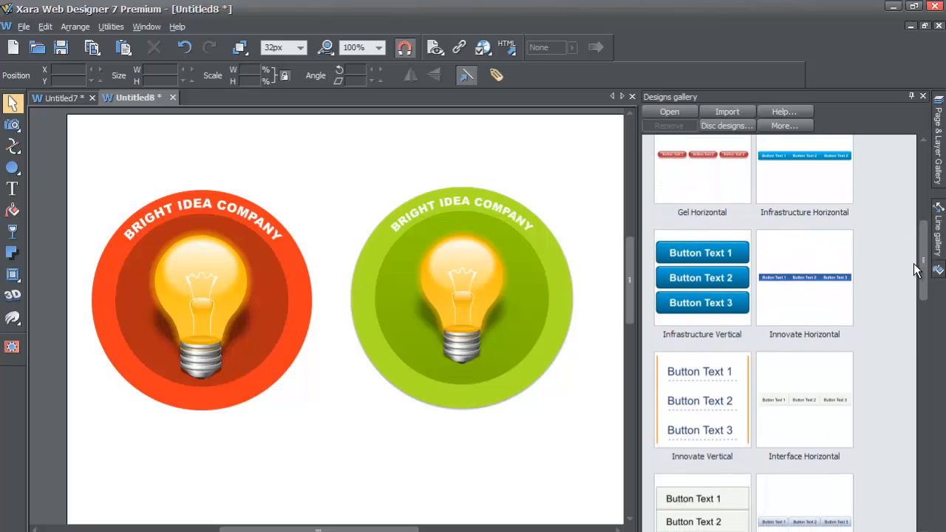
{"action": "scroll", "scroll_direction": "down", "scroll_amount": 3}
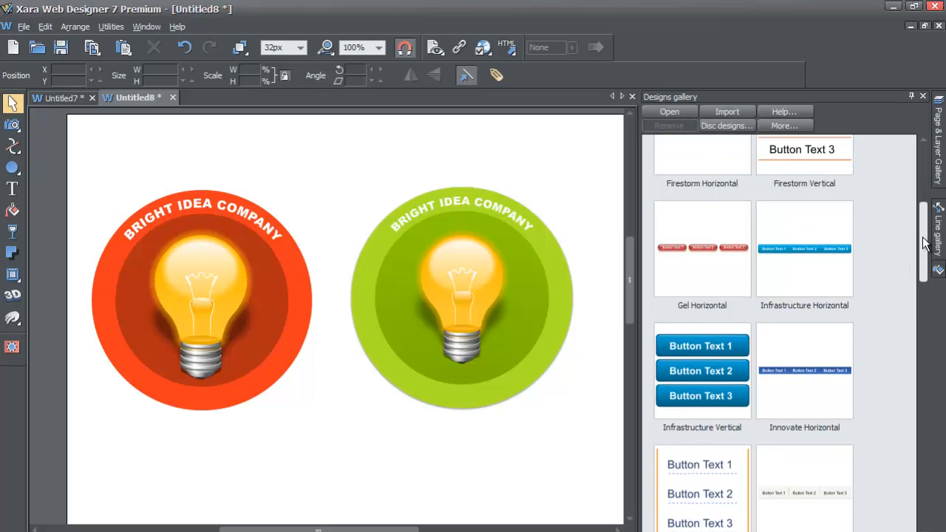
{"action": "scroll", "scroll_direction": "down", "scroll_amount": 3}
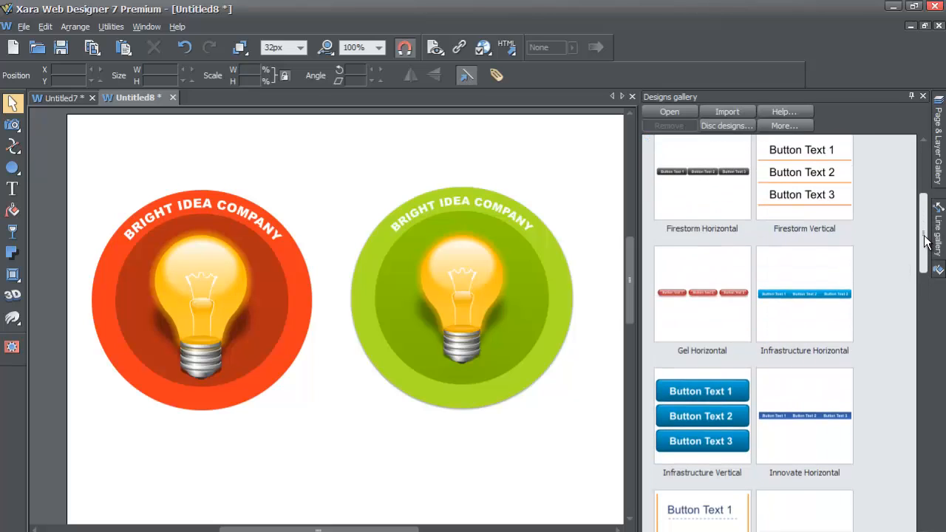
{"action": "scroll", "scroll_direction": "down", "scroll_amount": 3}
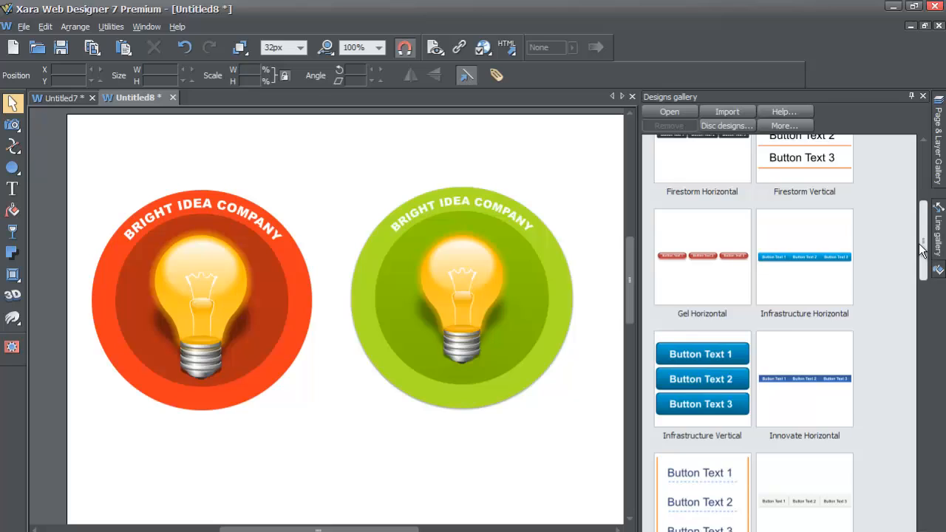
{"action": "scroll", "scroll_direction": "down", "scroll_amount": 3}
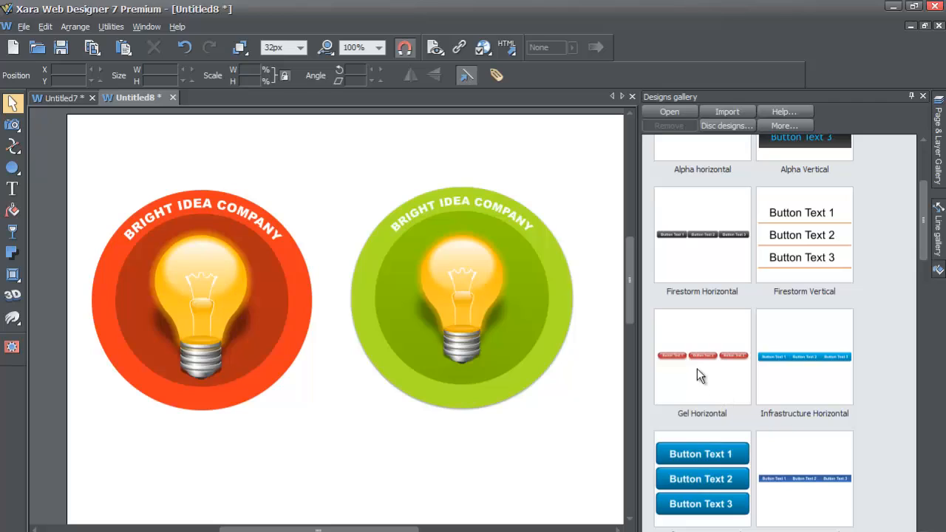
{"action": "mouse_move", "coordinate": [711, 362]}
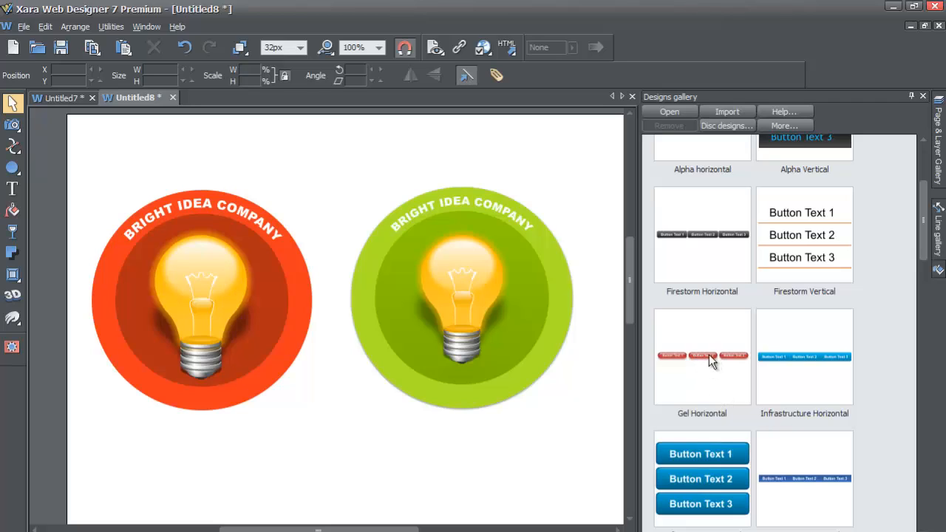
{"action": "mouse_move", "coordinate": [727, 423]}
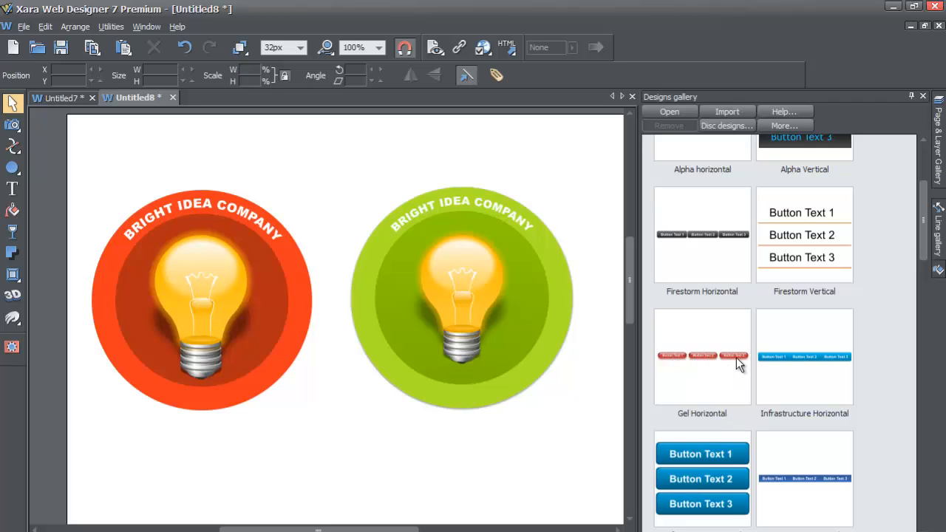
{"action": "mouse_move", "coordinate": [722, 364]}
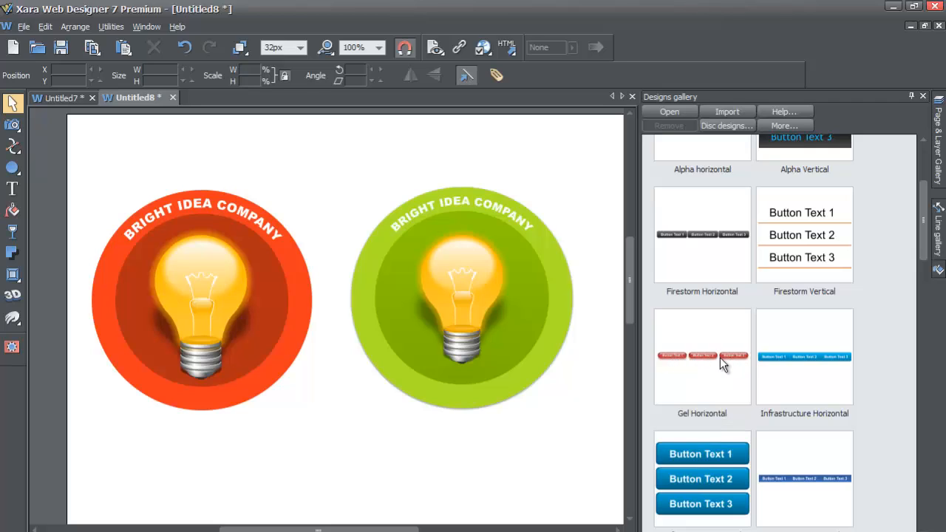
Step: Place the red Gel Horizontal three-button navbar on the page, answer Match colors and select it
{"action": "left_click", "coordinate": [700, 356]}
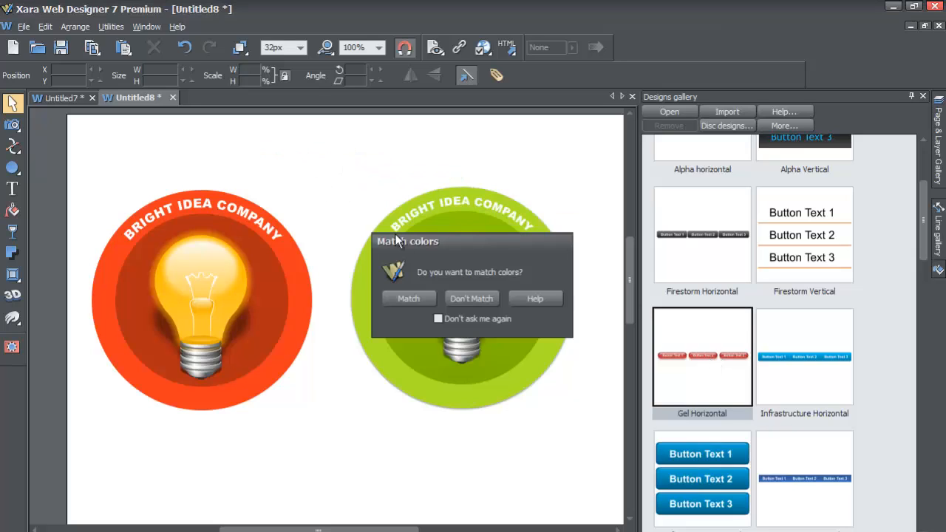
{"action": "left_click", "coordinate": [472, 298]}
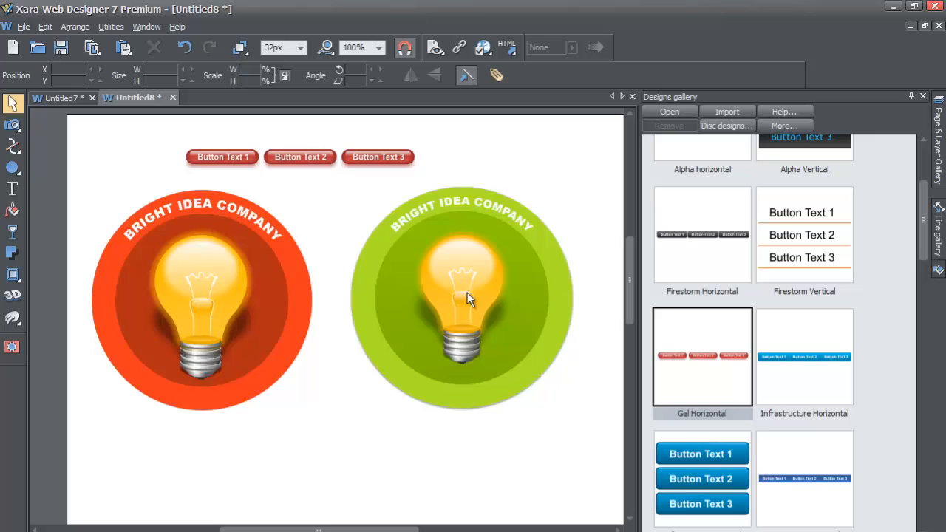
{"action": "left_click", "coordinate": [299, 157]}
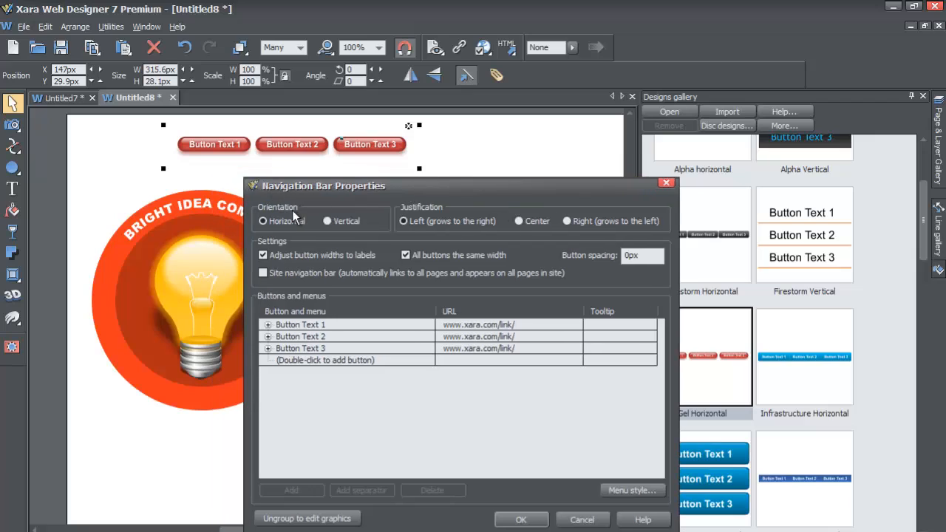
{"action": "mouse_move", "coordinate": [294, 230]}
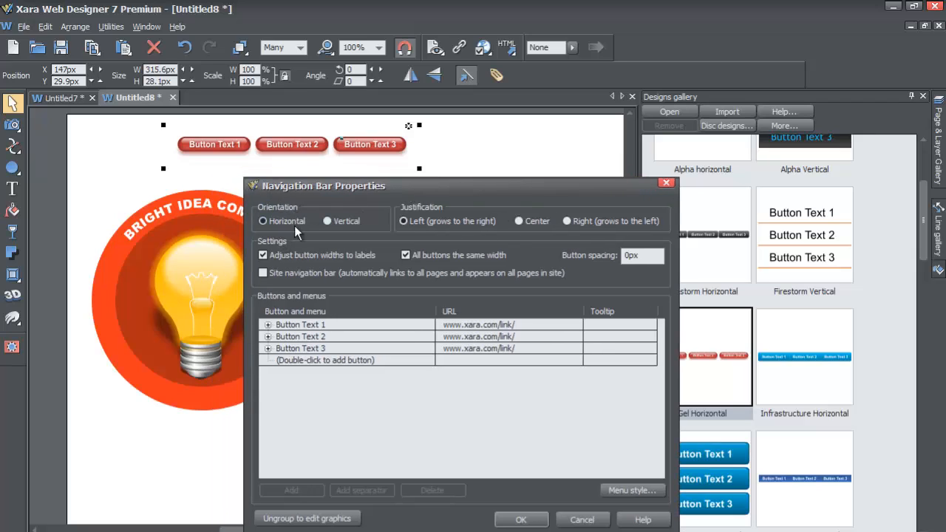
Step: Set the Gel bar's orientation to Vertical and move it into the gap between the logos
{"action": "left_click", "coordinate": [328, 222]}
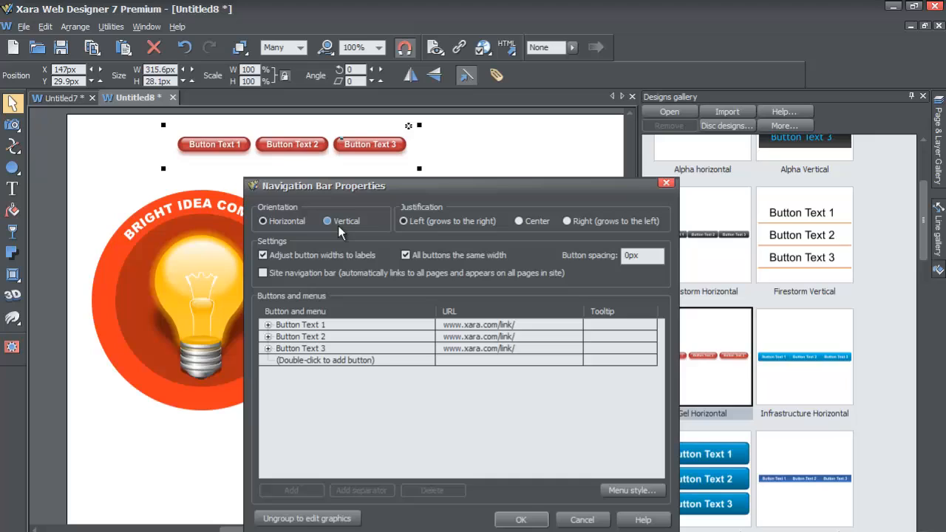
{"action": "left_click", "coordinate": [328, 222]}
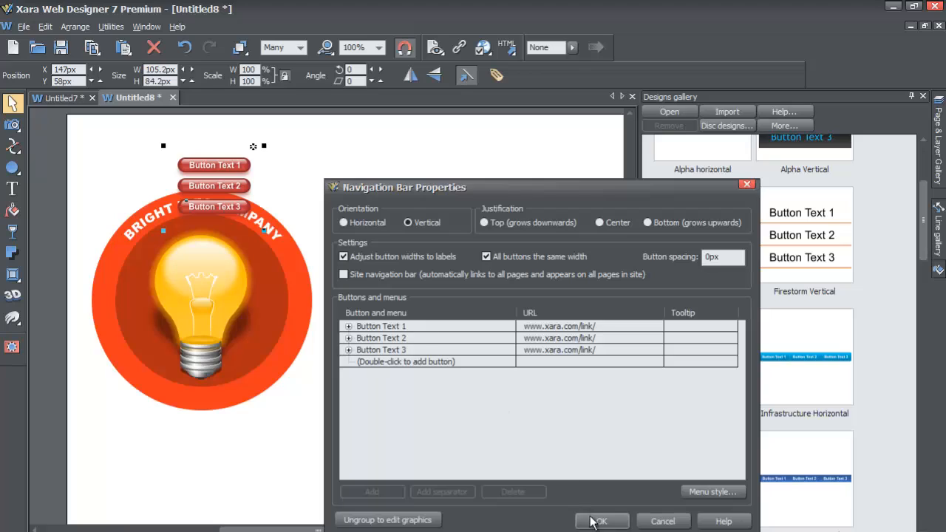
{"action": "left_click", "coordinate": [600, 520]}
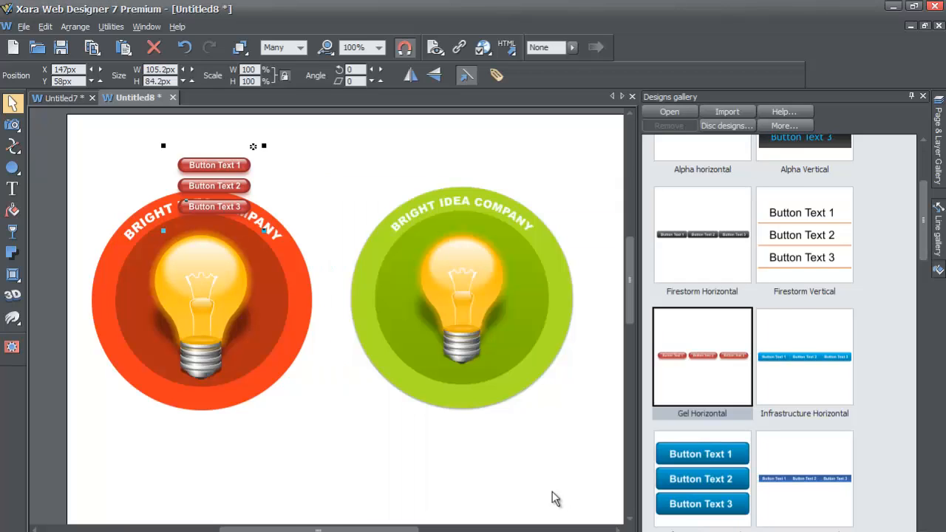
{"action": "left_click_drag", "start_coordinate": [212, 186], "coordinate": [323, 170]}
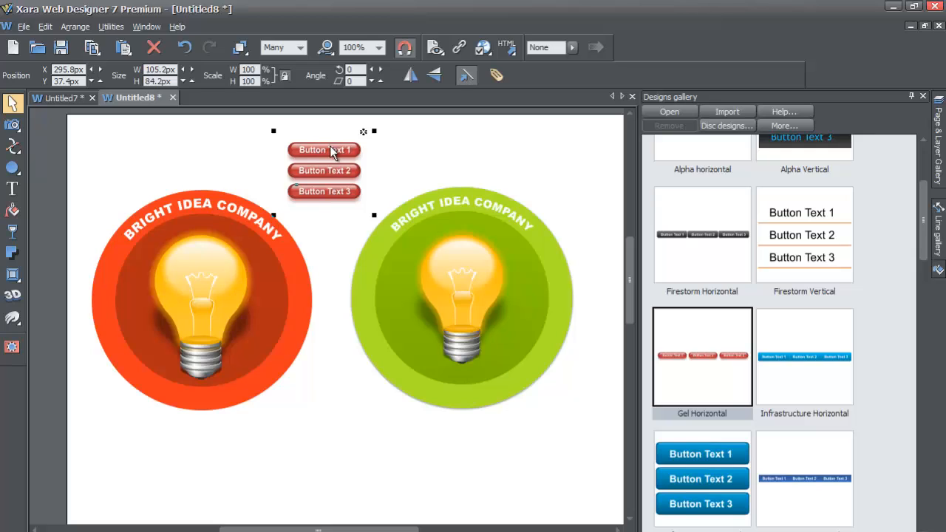
Step: Restore the Gel bar to Horizontal orientation and reposition it just above the logos
{"action": "double_click", "coordinate": [324, 149]}
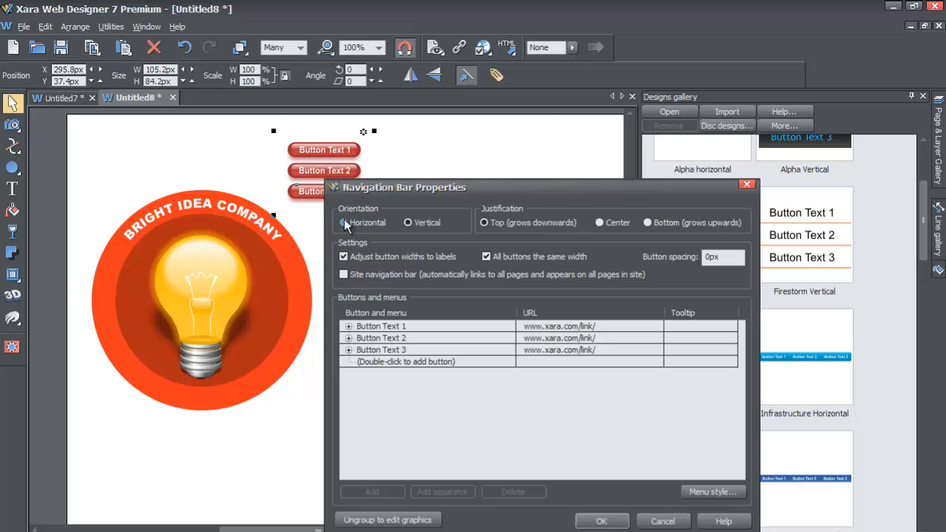
{"action": "left_click", "coordinate": [601, 520]}
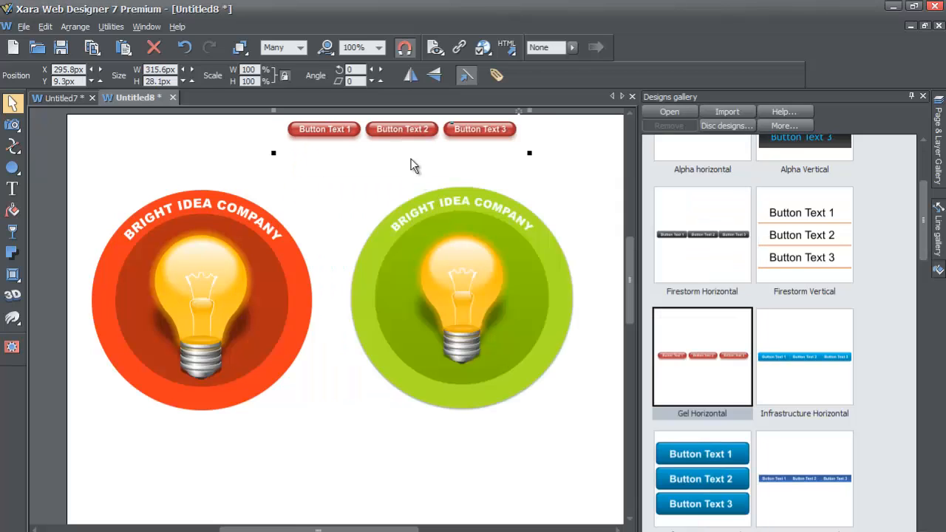
{"action": "left_click_drag", "start_coordinate": [402, 130], "coordinate": [307, 156]}
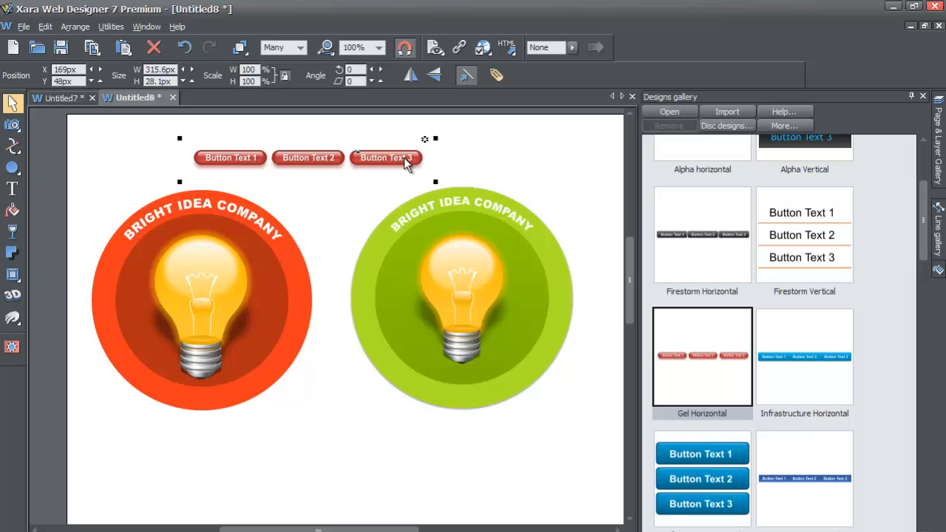
Step: Delete the Gel bar and scroll the gallery back to the Satin Sheen Horizontal navbar
{"action": "key", "text": "Delete"}
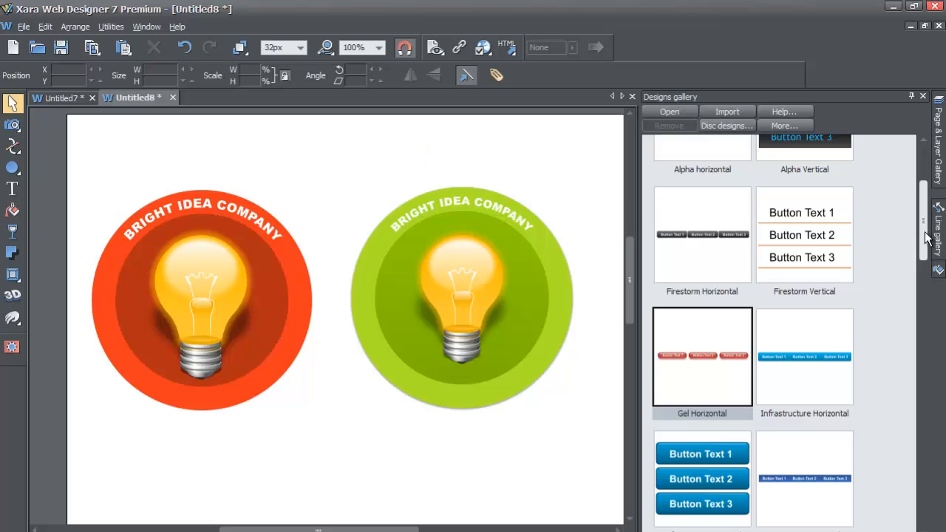
{"action": "scroll", "scroll_direction": "down", "scroll_amount": 3}
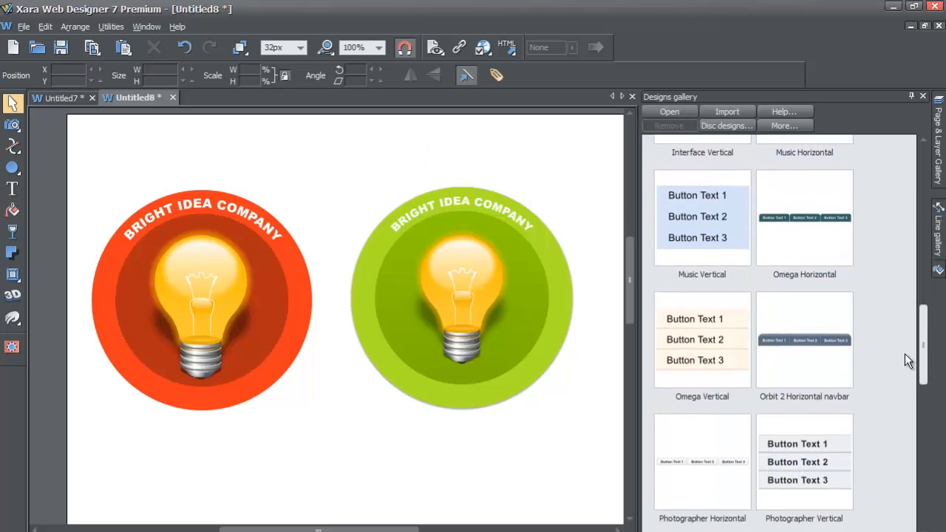
{"action": "scroll", "scroll_direction": "down", "scroll_amount": 3}
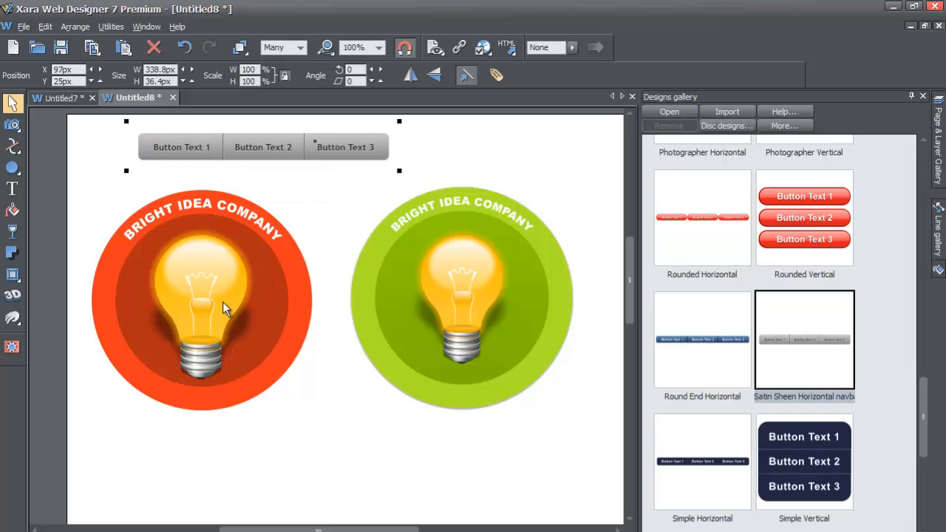
{"action": "mouse_move", "coordinate": [239, 293]}
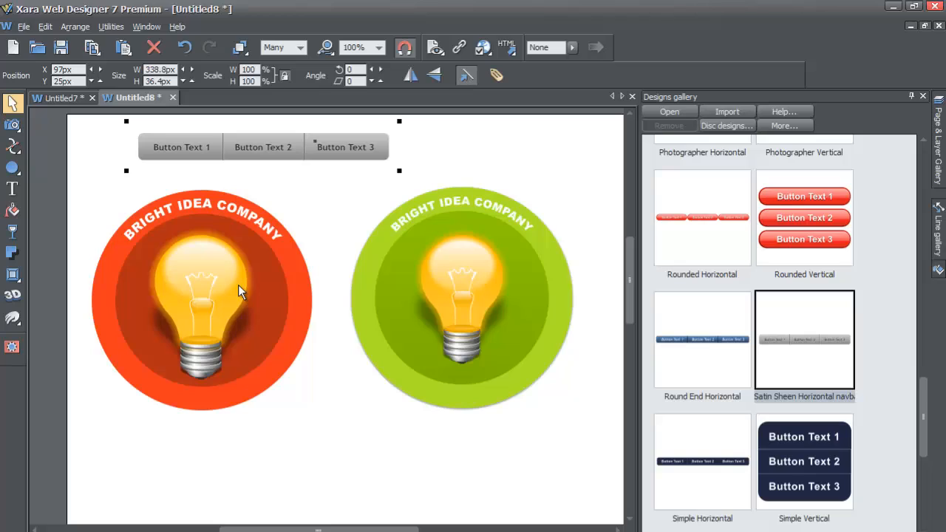
{"action": "mouse_move", "coordinate": [362, 238]}
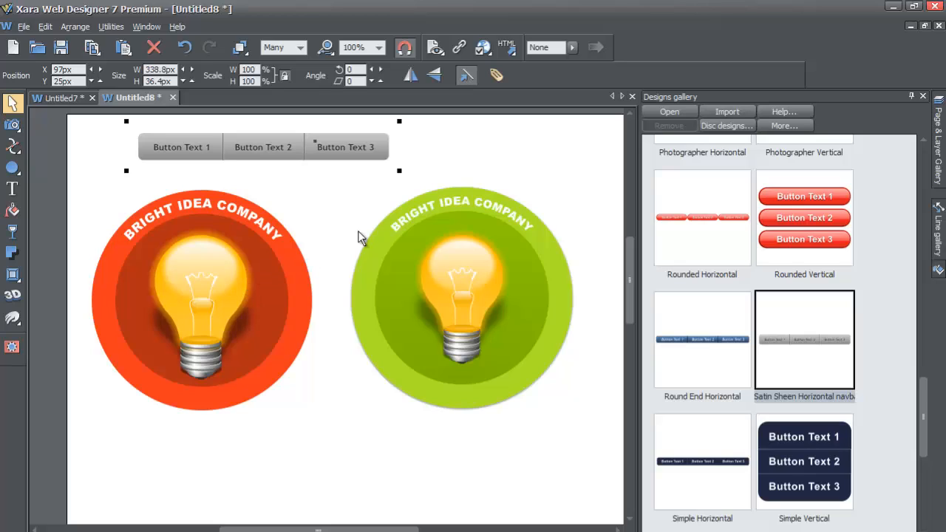